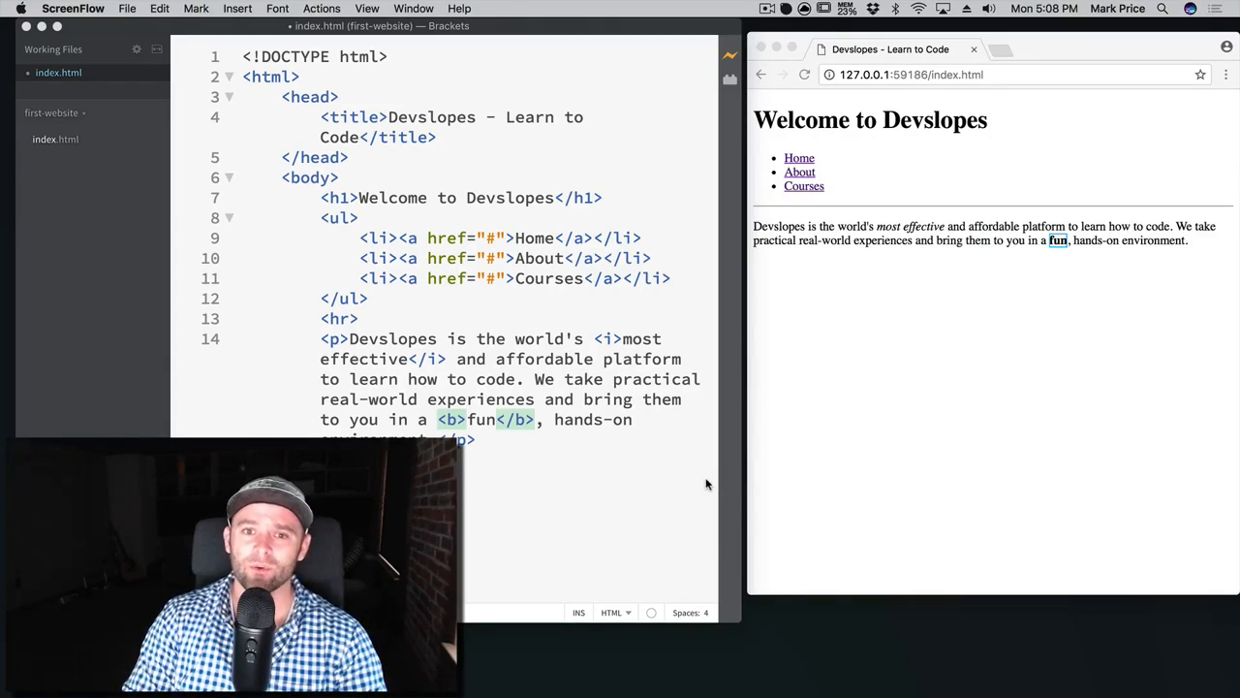
pyautogui.moveTo(593, 459)
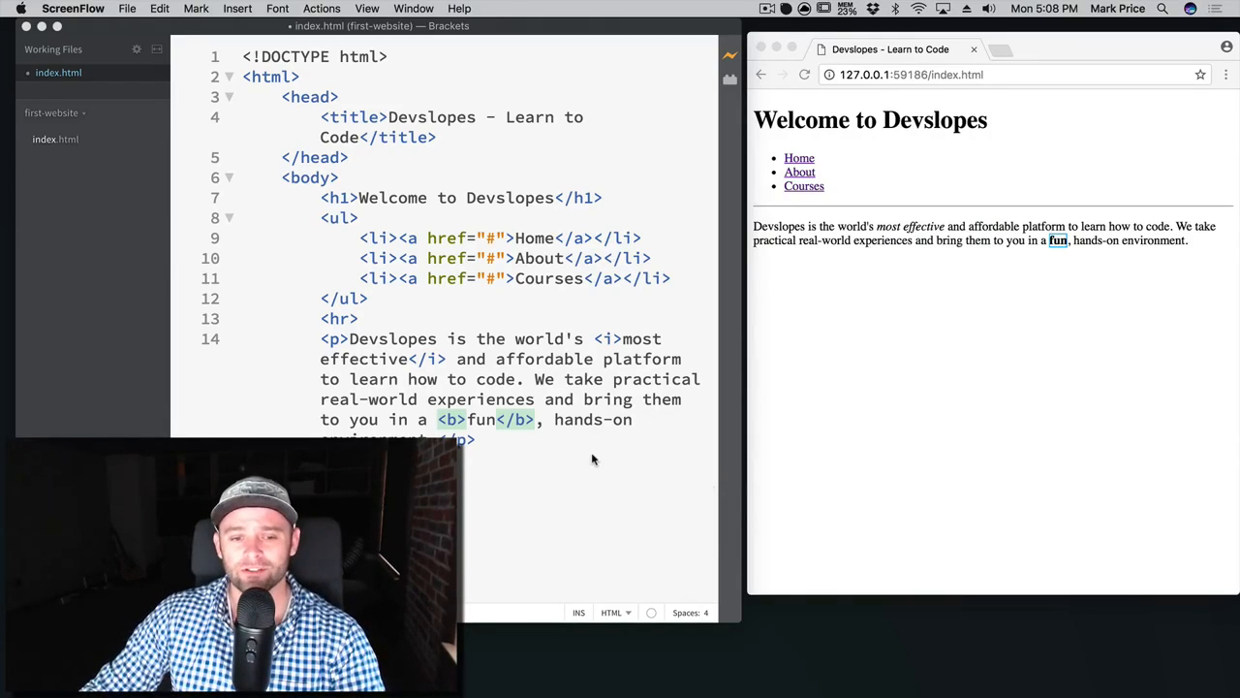
pyautogui.moveTo(577, 448)
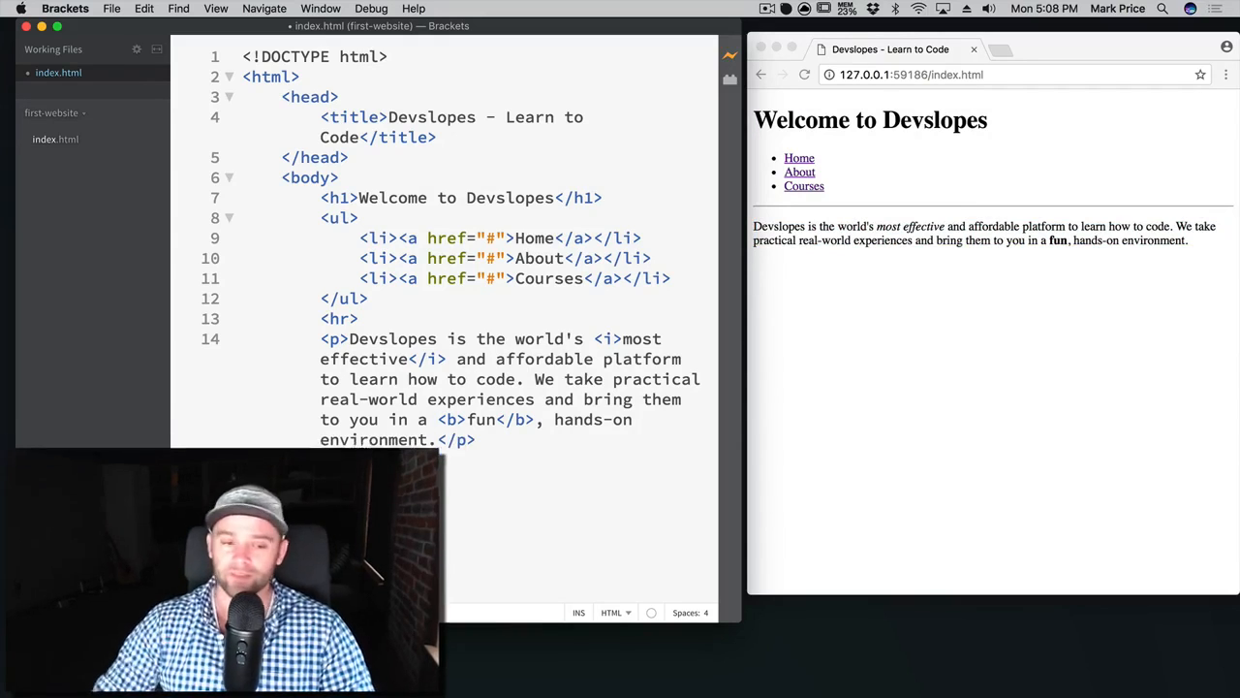
# Add a <table> below the intro paragraph containing one <tr> row with an empty <td> cell.
pyautogui.write('<table>')
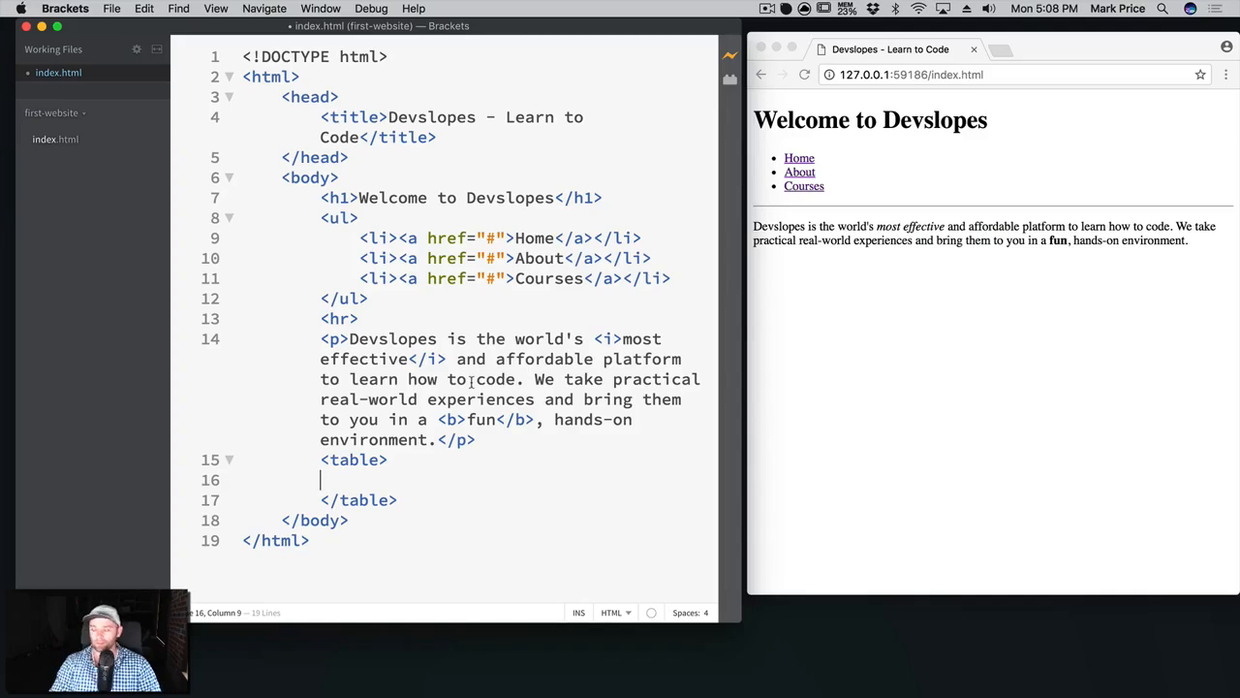
pyautogui.press('Tab')
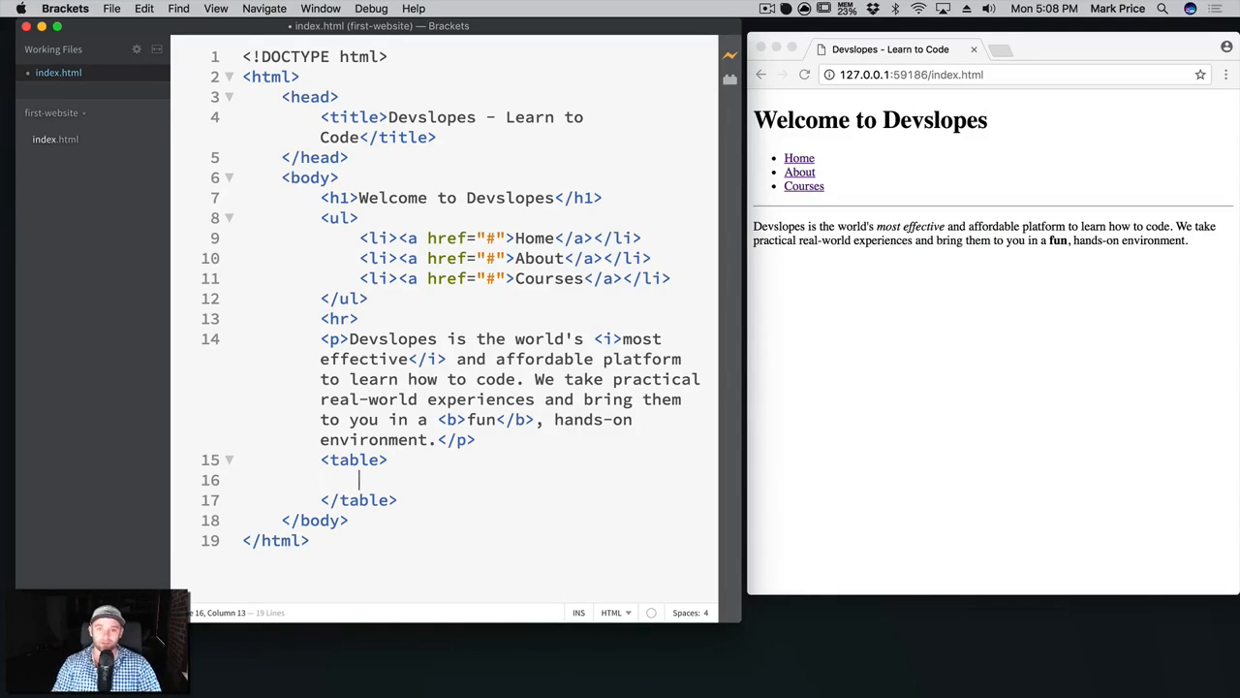
pyautogui.write('<tr>')
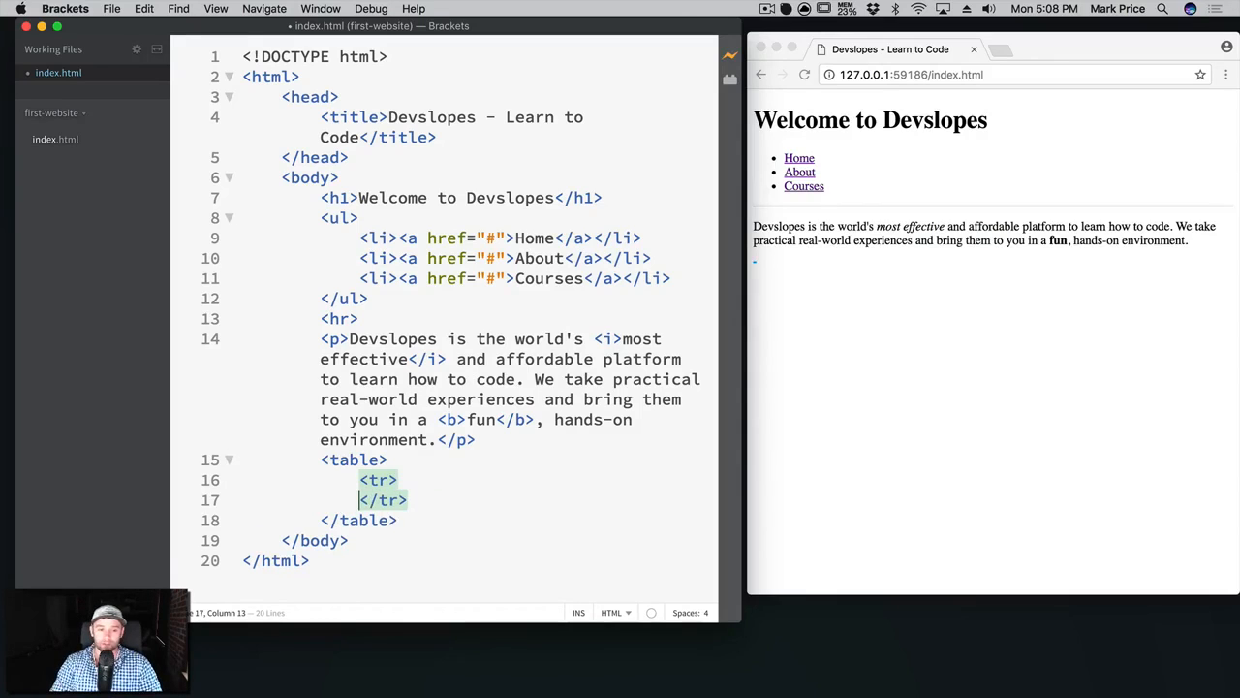
pyautogui.rightClick(470, 377)
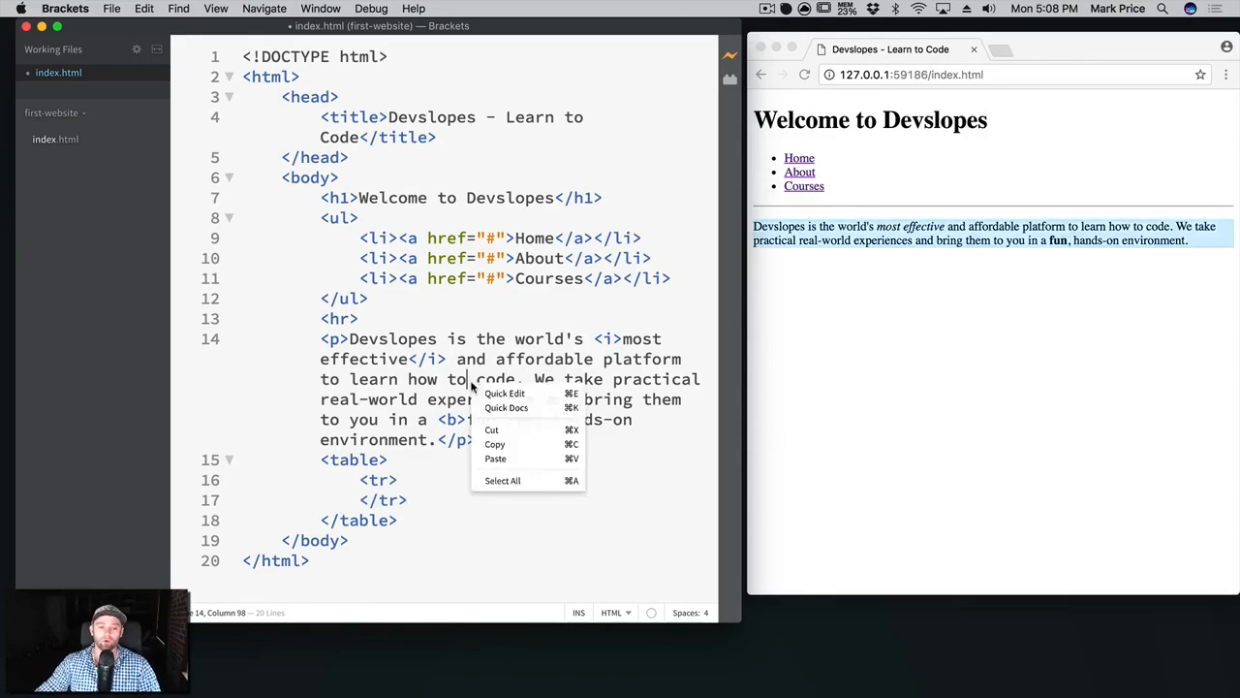
pyautogui.click(397, 481)
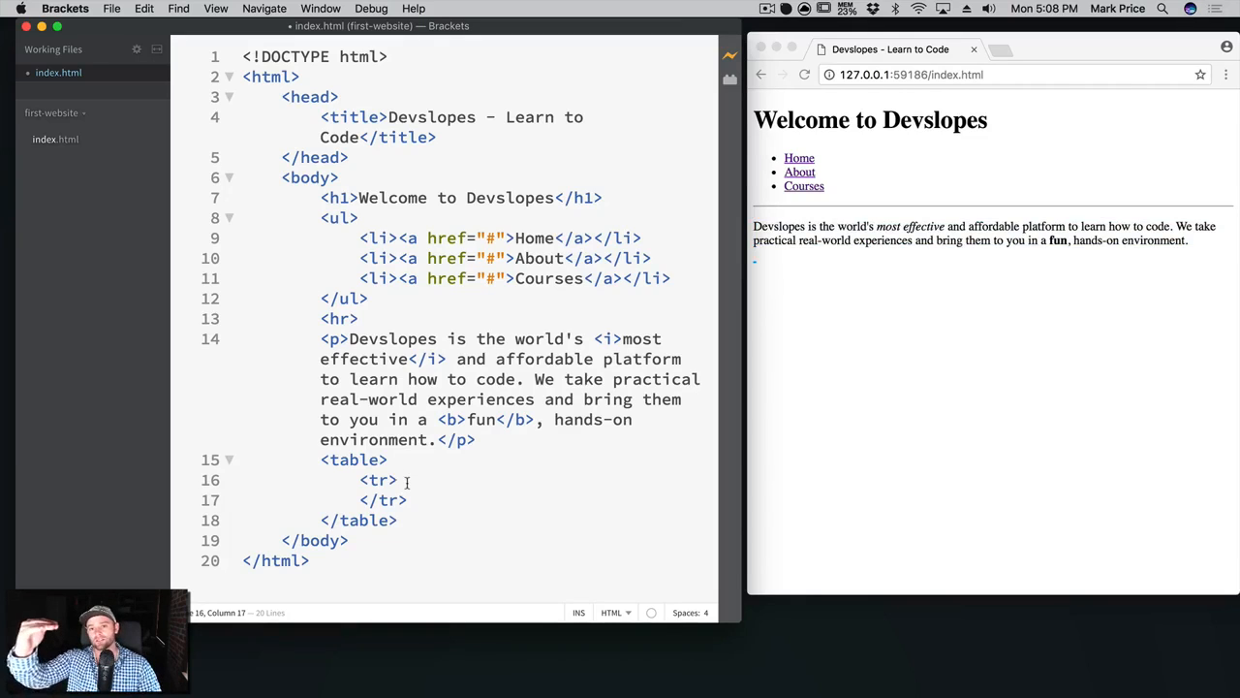
pyautogui.click(399, 481)
pyautogui.write('<td></td>')
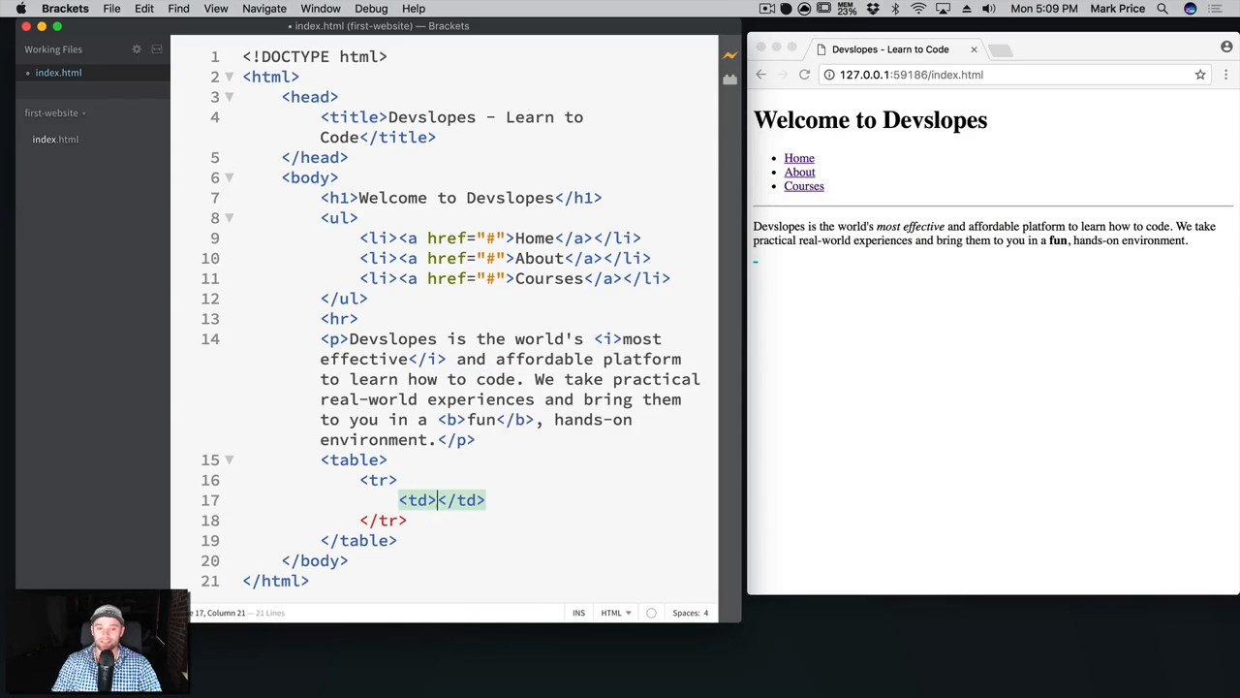
# Insert a <button> labelled 'iOS 10 Course' inside the table cell.
pyautogui.write('<button></button')
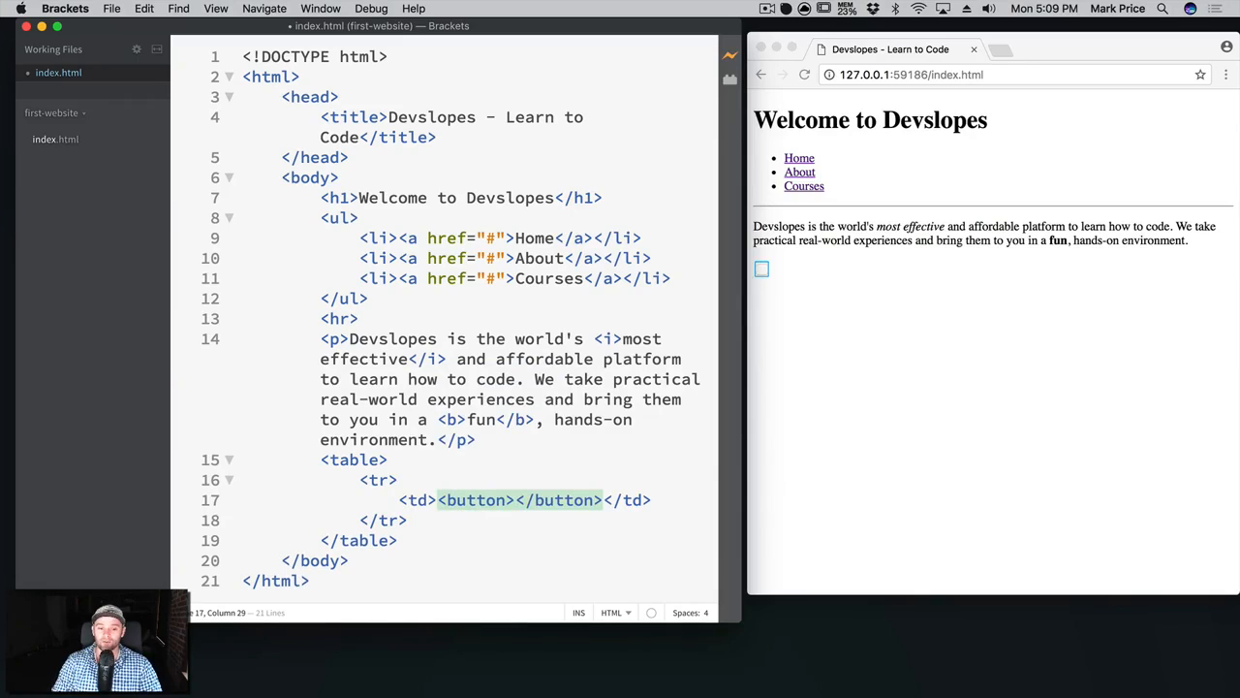
pyautogui.write('iOS 10')
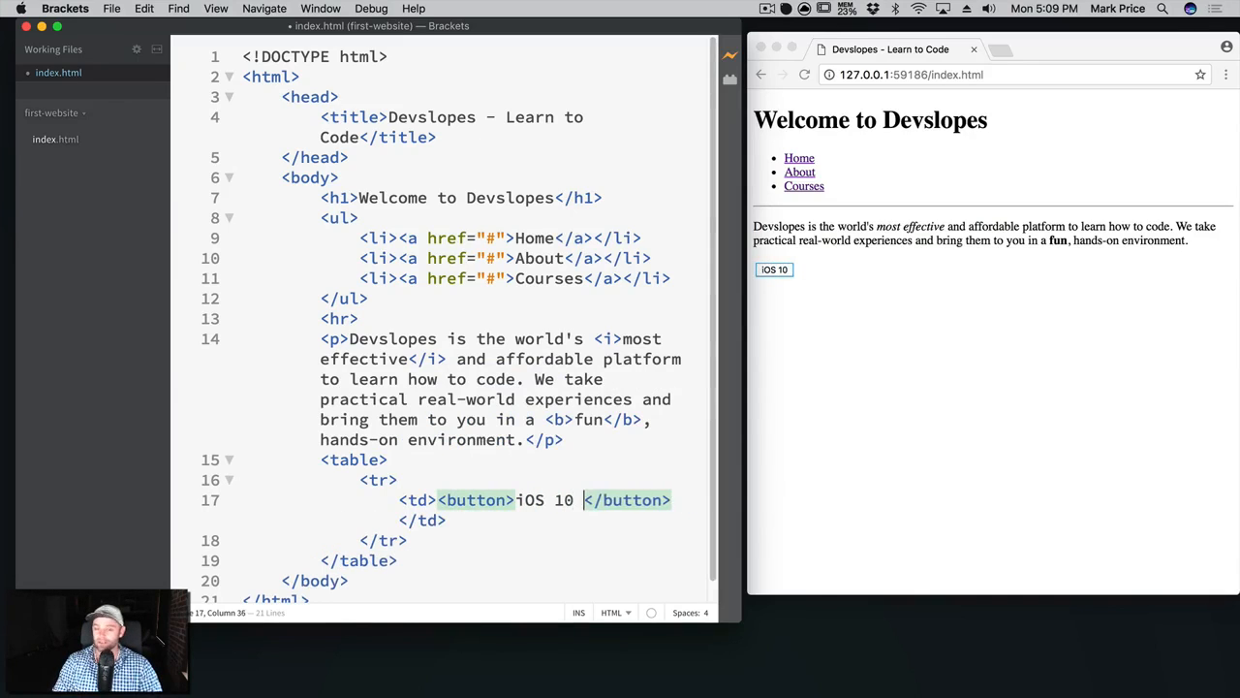
pyautogui.write('Course')
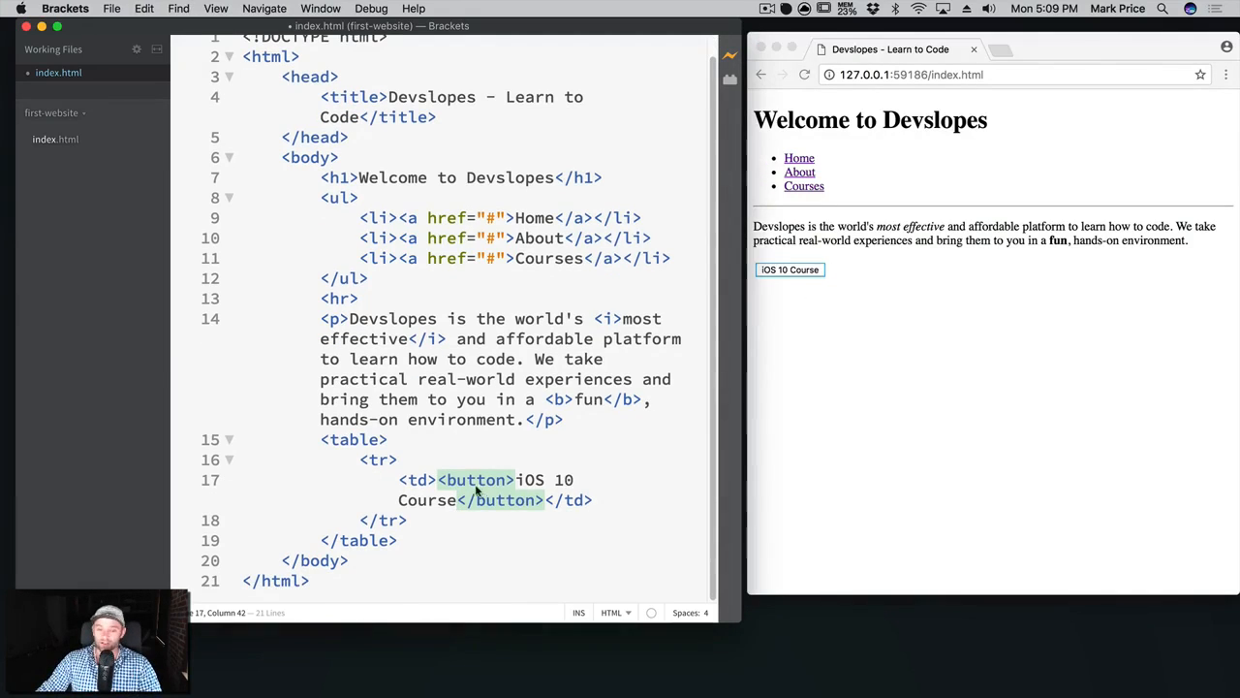
# Duplicate the cell twice as 'Android Course' and 'Unity 3D Course' buttons and try one in the preview.
pyautogui.moveTo(399, 480); pyautogui.dragTo(593, 500)
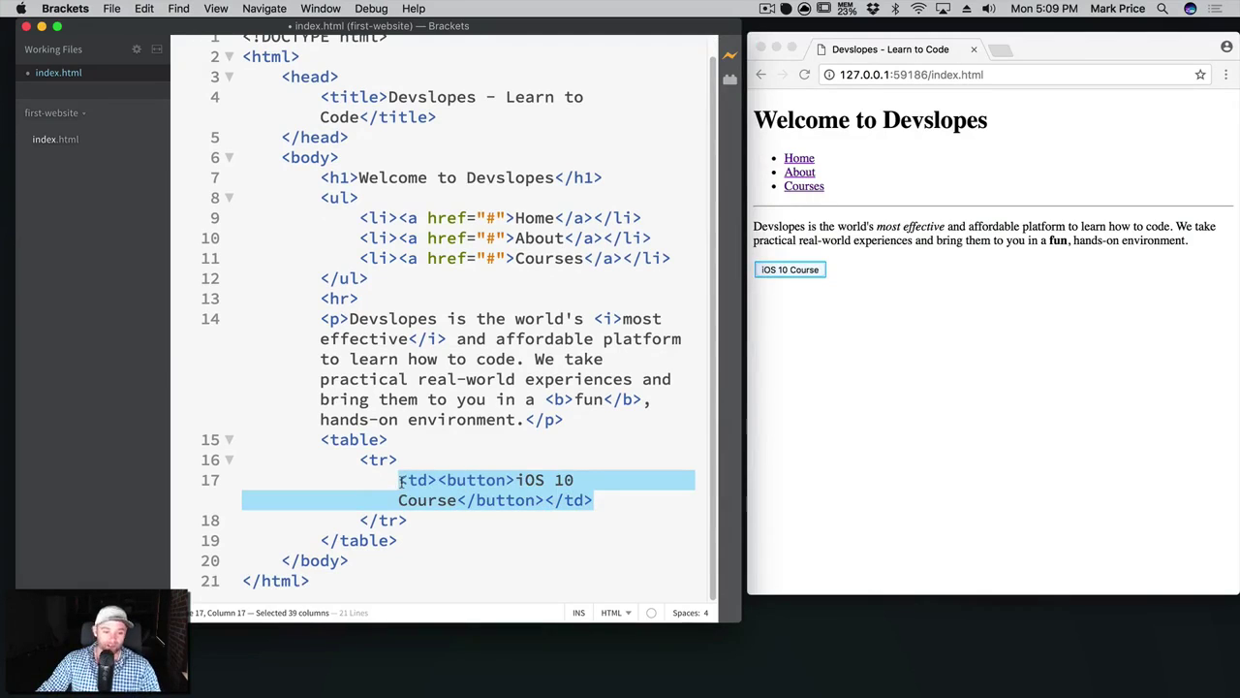
pyautogui.click(598, 500)
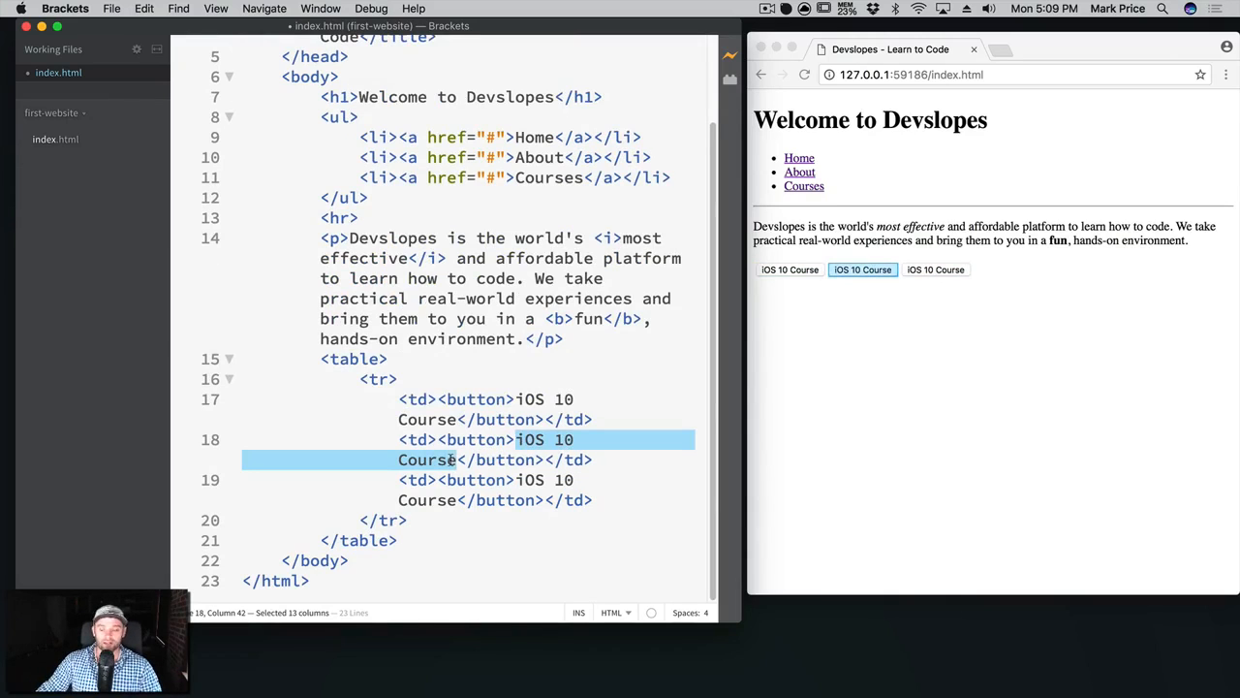
pyautogui.write('Android')
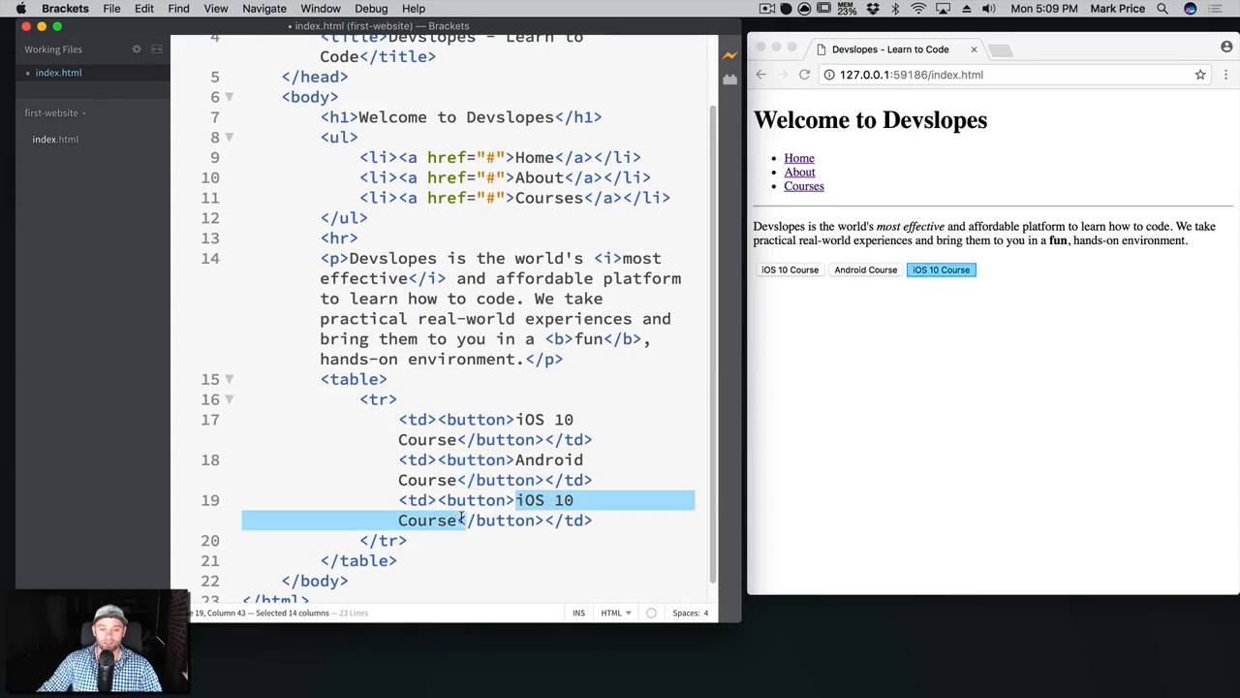
pyautogui.write('Unity')
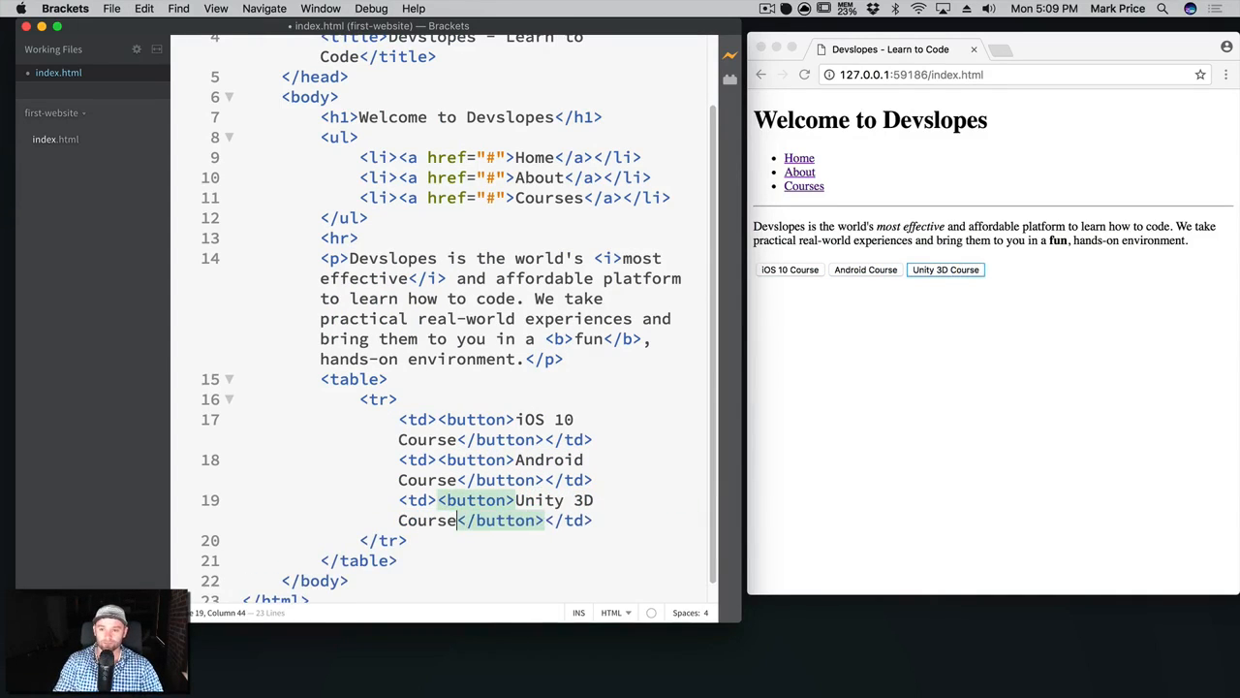
pyautogui.click(946, 269)
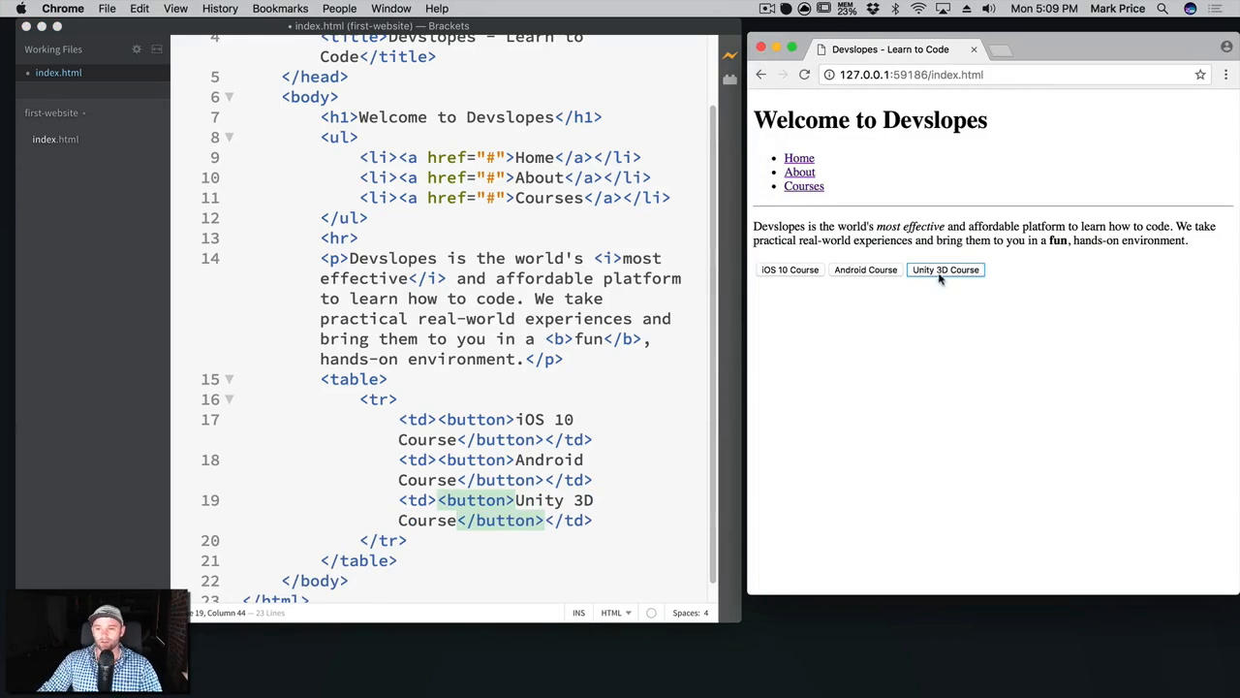
pyautogui.moveTo(903, 279)
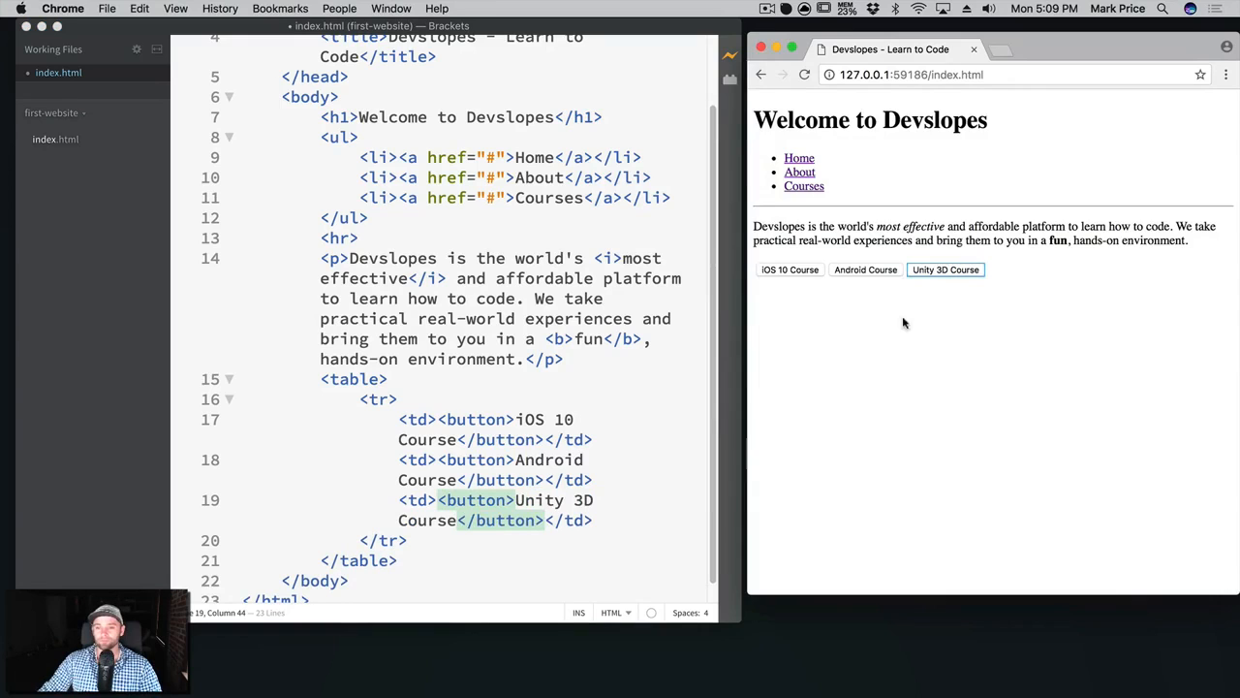
pyautogui.scroll(-3)
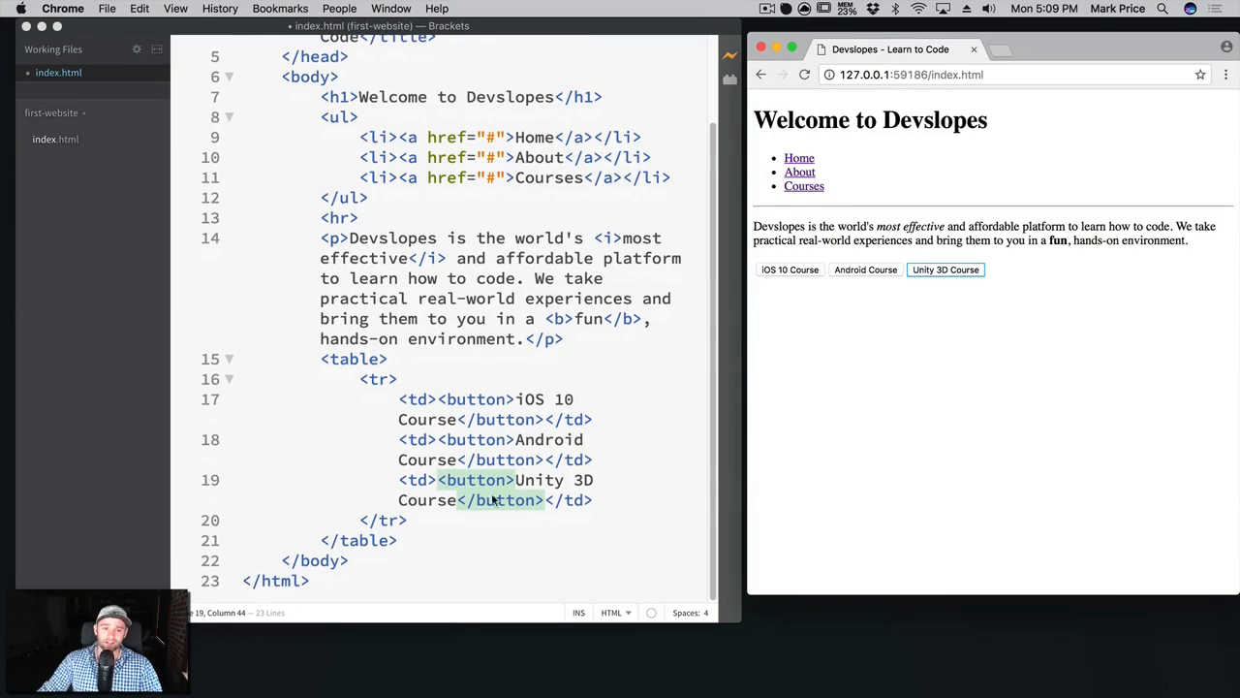
# Copy the row as a second row with Web Course, Node API Course and Angular 2 Course buttons.
pyautogui.moveTo(360, 378); pyautogui.dragTo(407, 519)
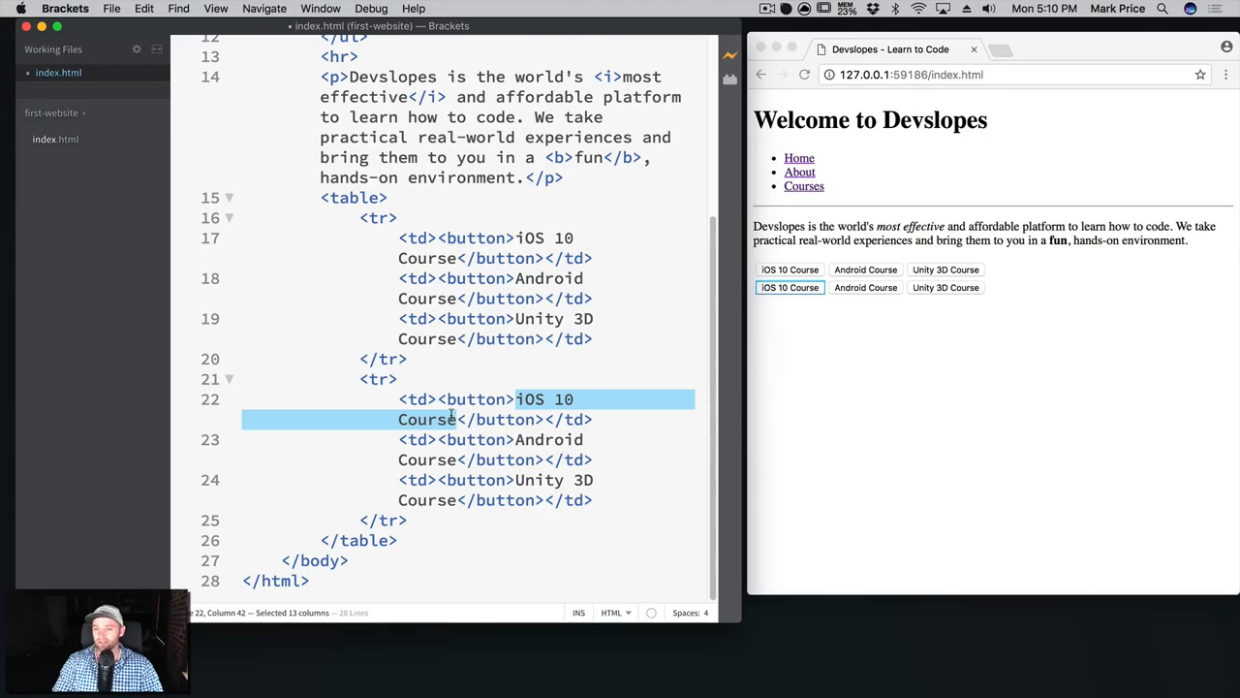
pyautogui.write('Web C')
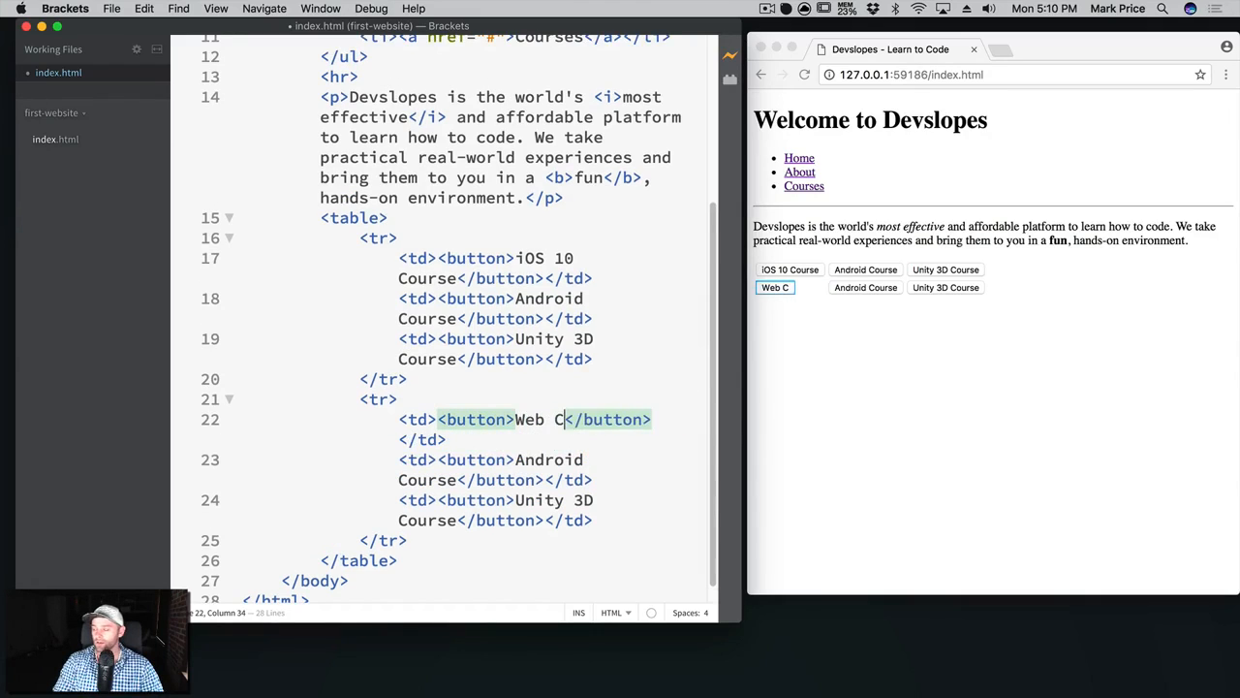
pyautogui.write('ourse')
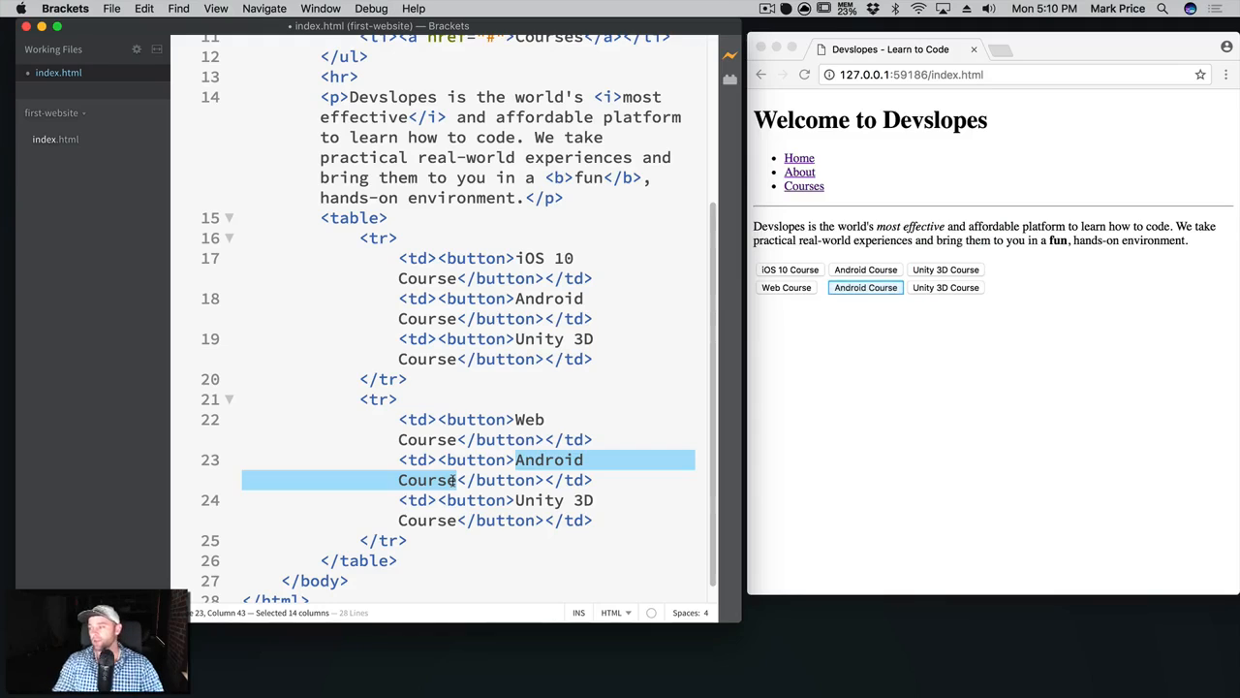
pyautogui.write('Node API Co')
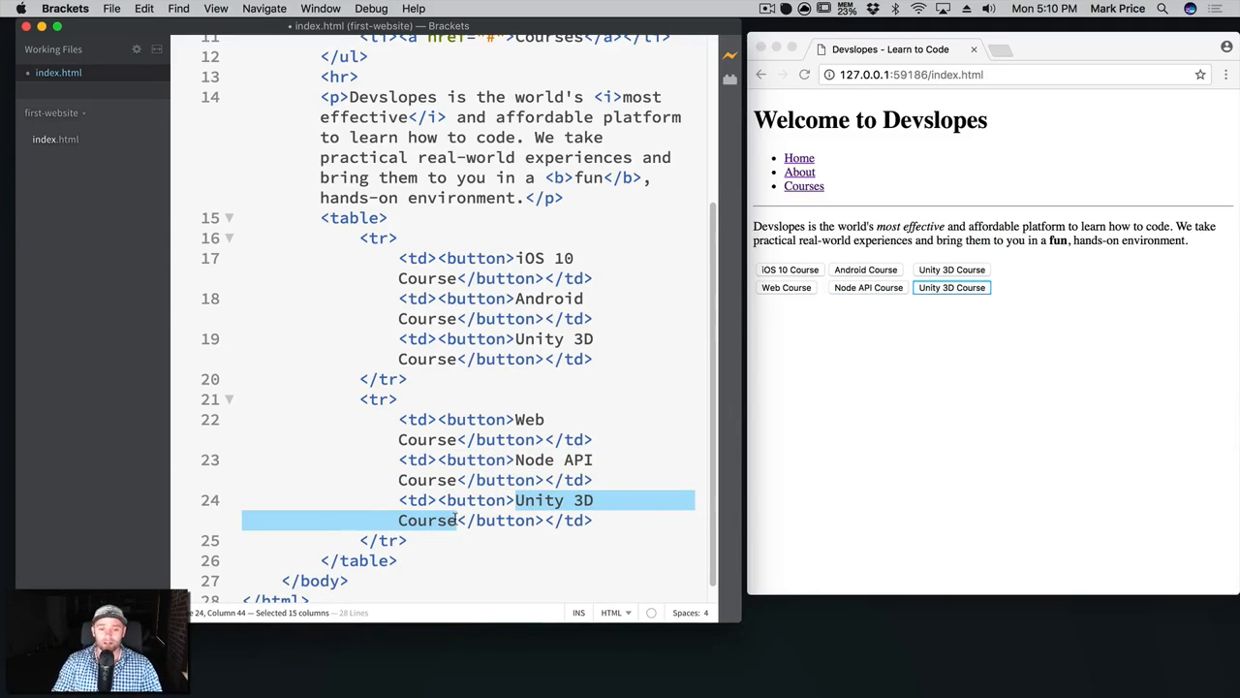
pyautogui.write('Angular')
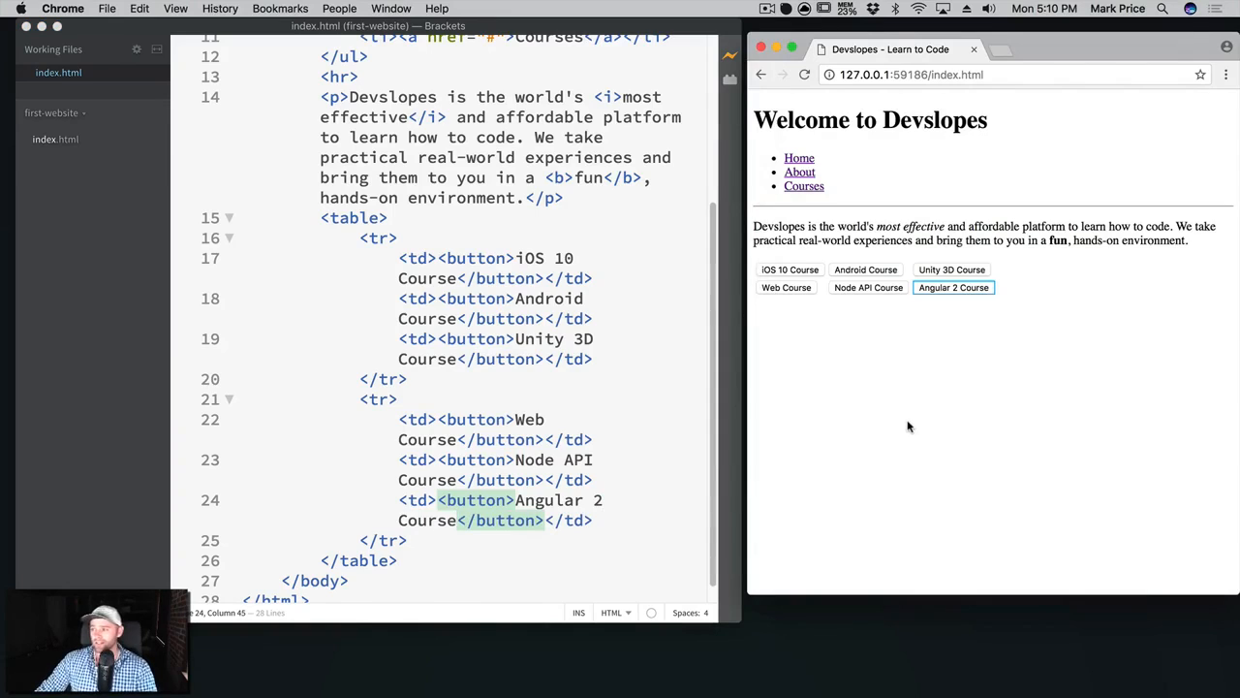
pyautogui.moveTo(907, 366)
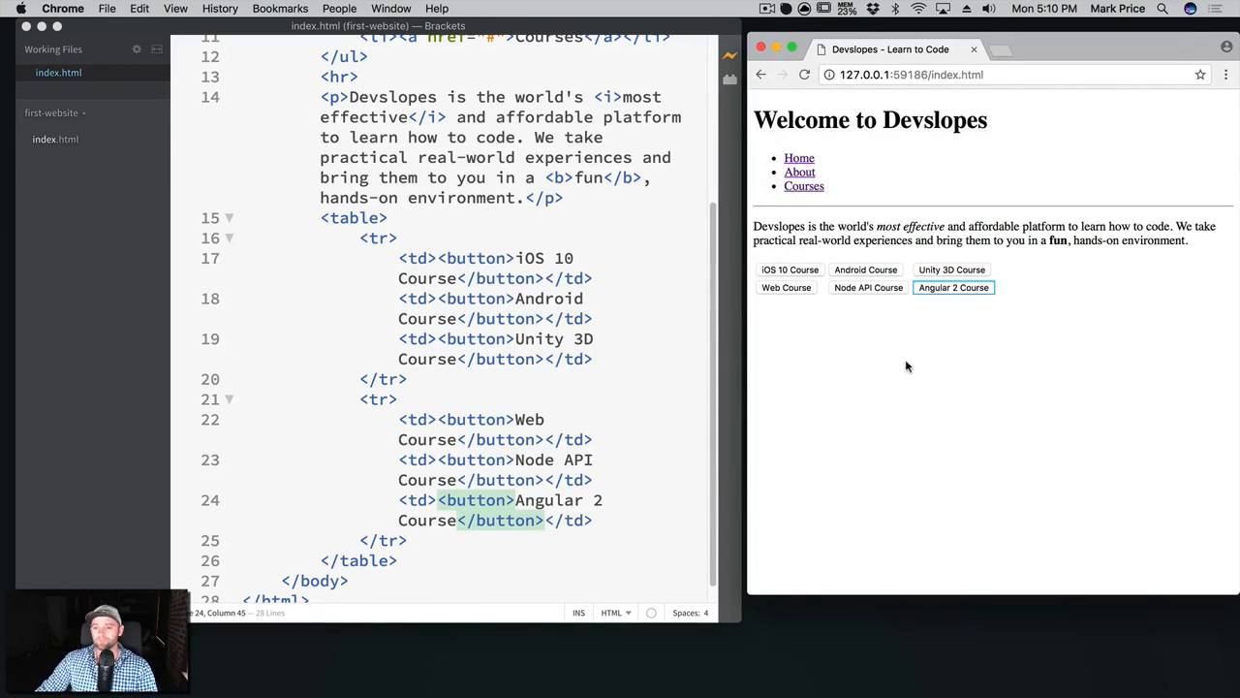
pyautogui.moveTo(924, 356)
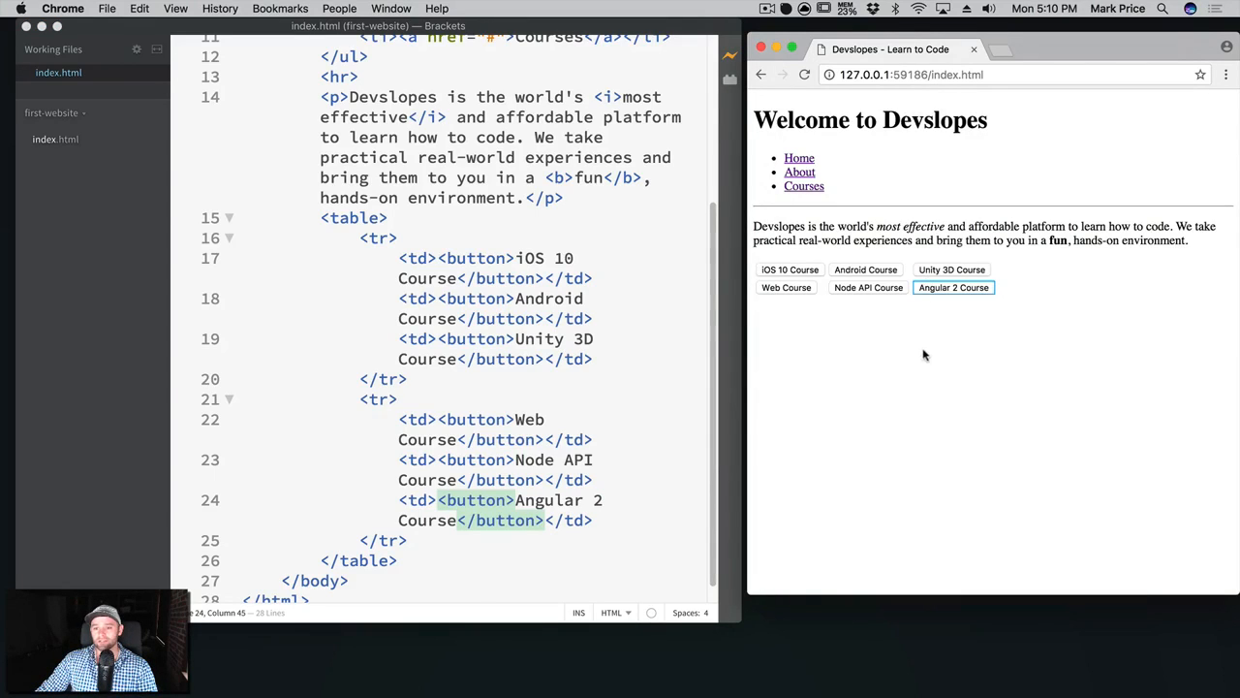
pyautogui.moveTo(934, 376)
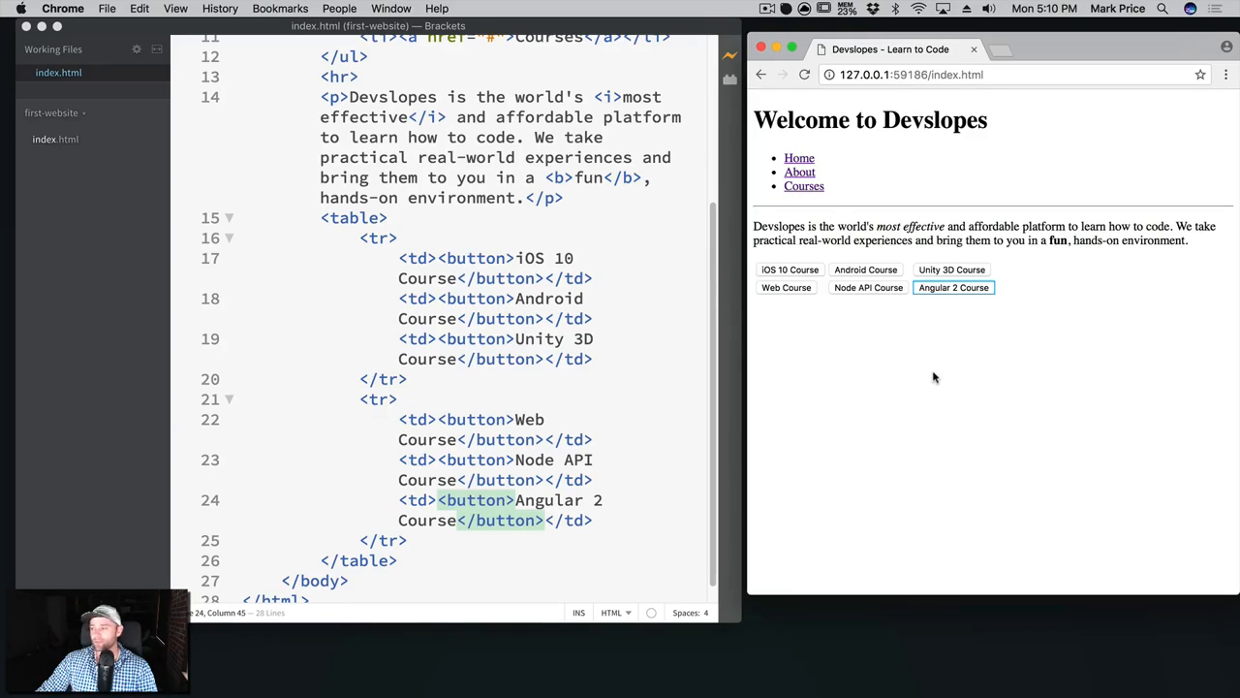
pyautogui.moveTo(635, 326)
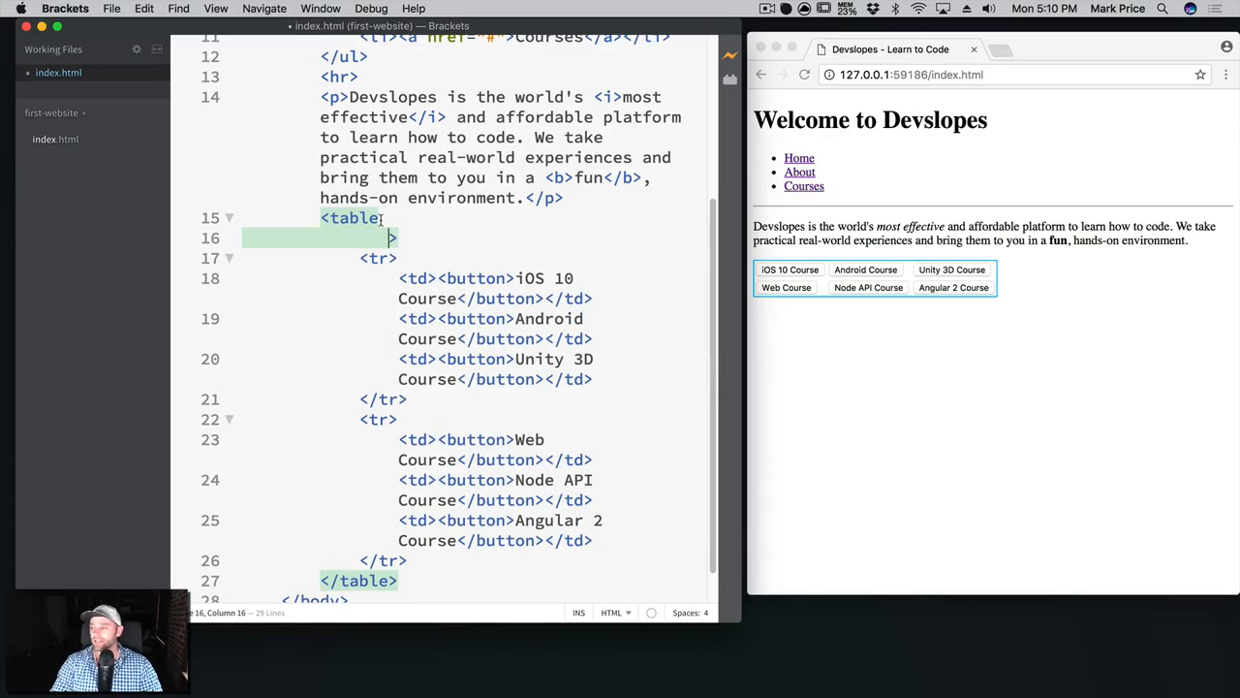
# Give the table border 5, cellpadding 25 and cellspacing 5, then change the border to 0.
pyautogui.write('border=')
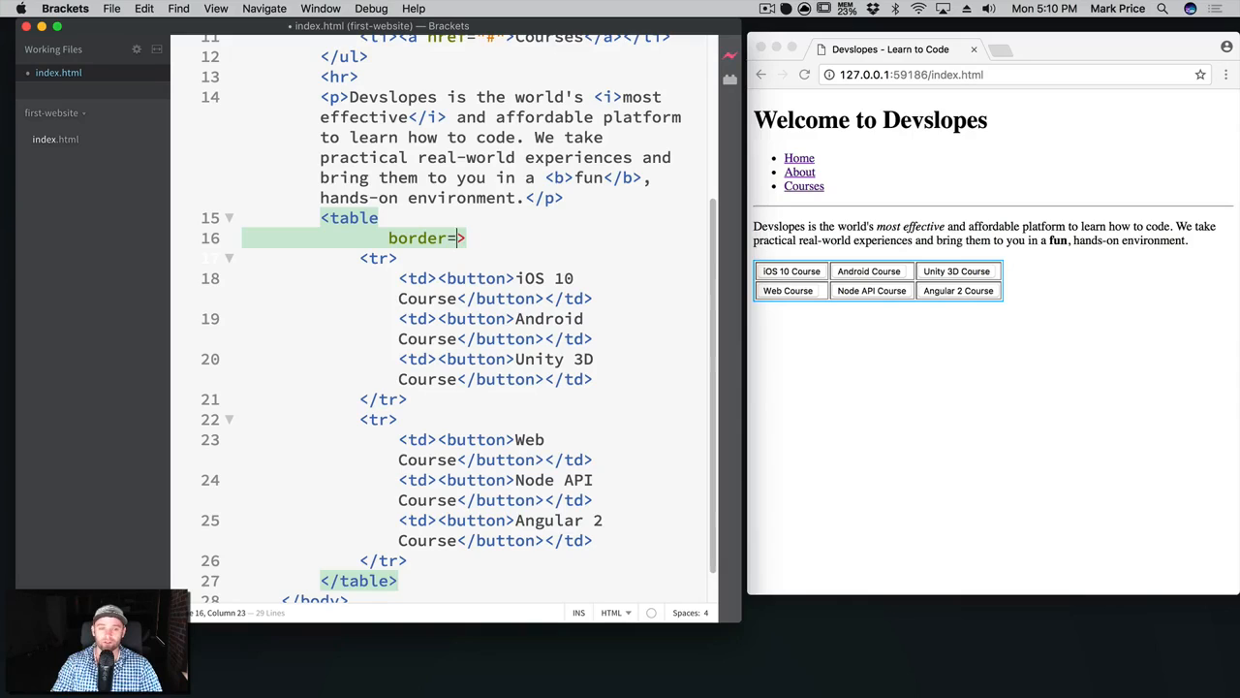
pyautogui.write('"5"')
pyautogui.write('cellpa>')
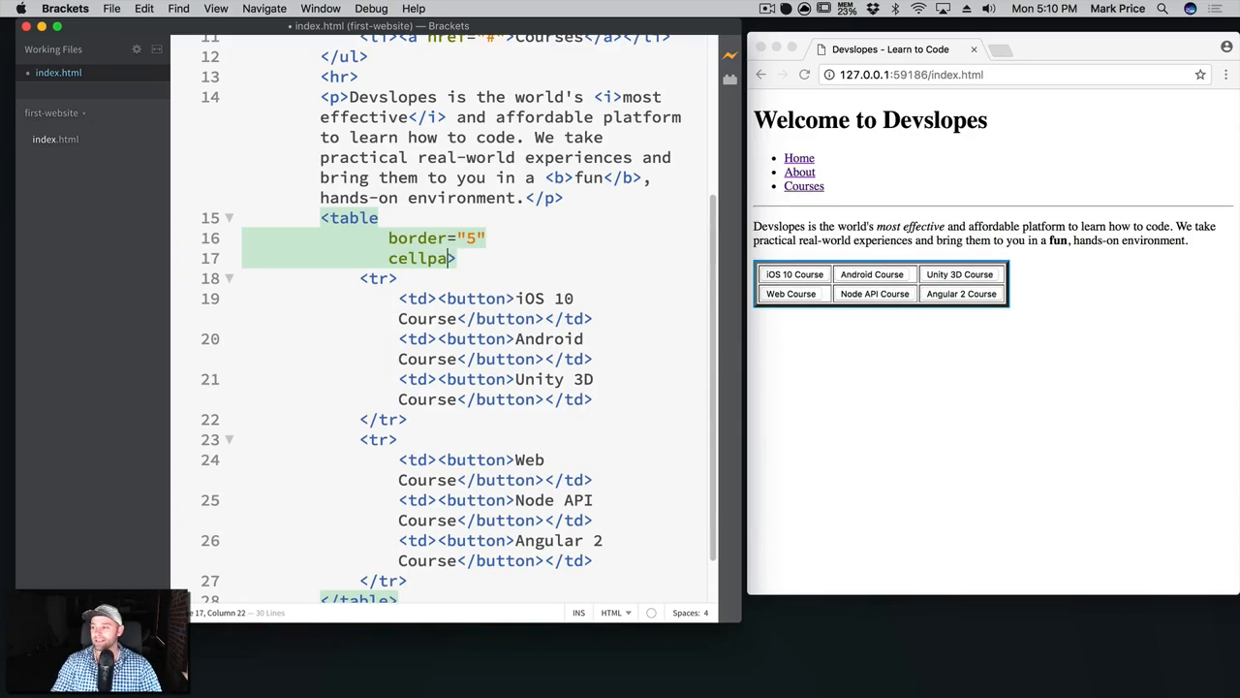
pyautogui.write('dding=""')
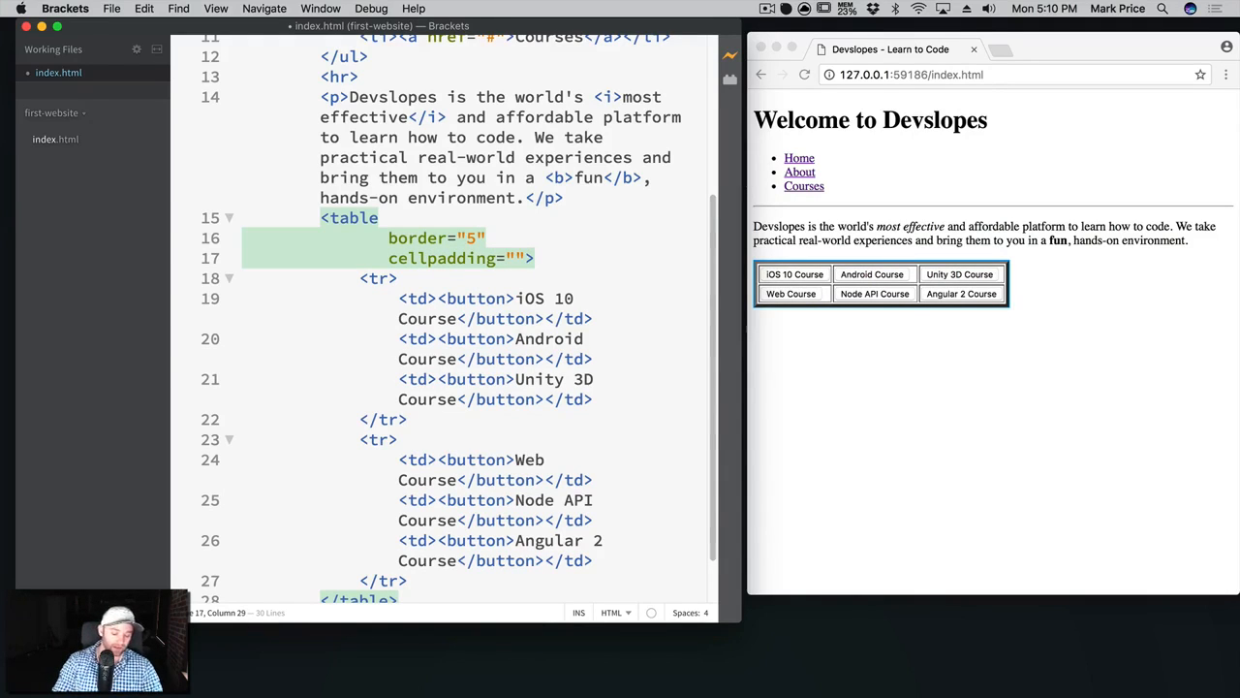
pyautogui.write('25')
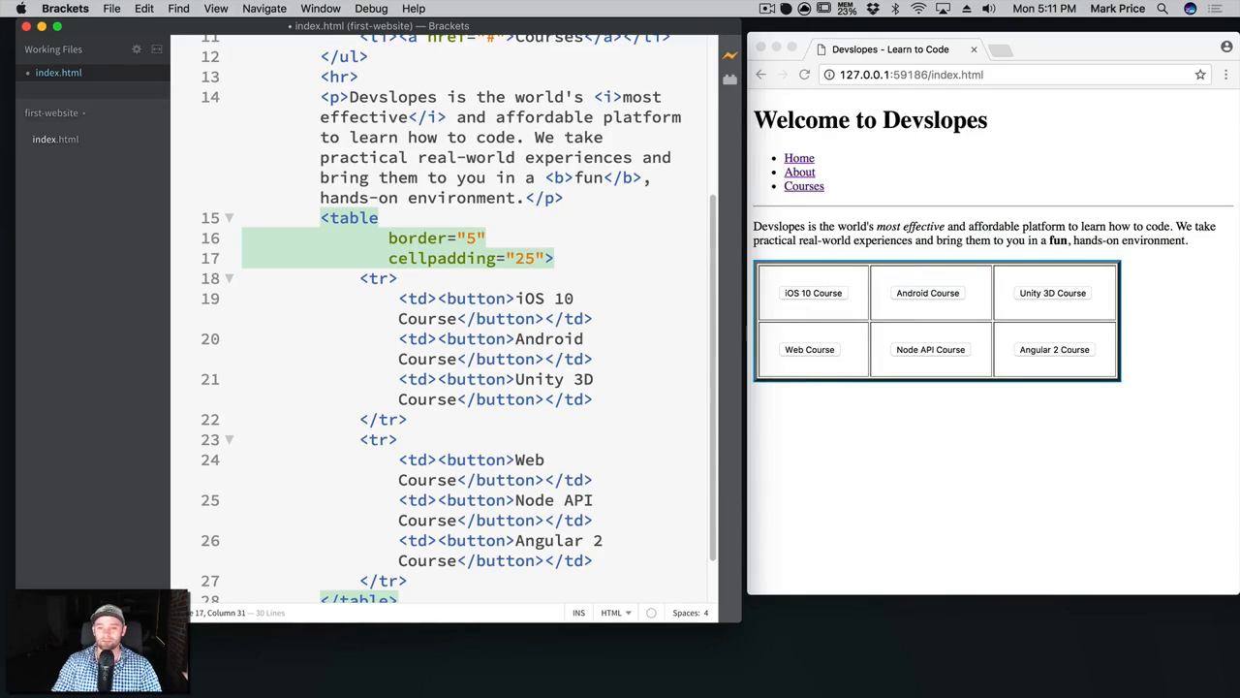
pyautogui.write('c>')
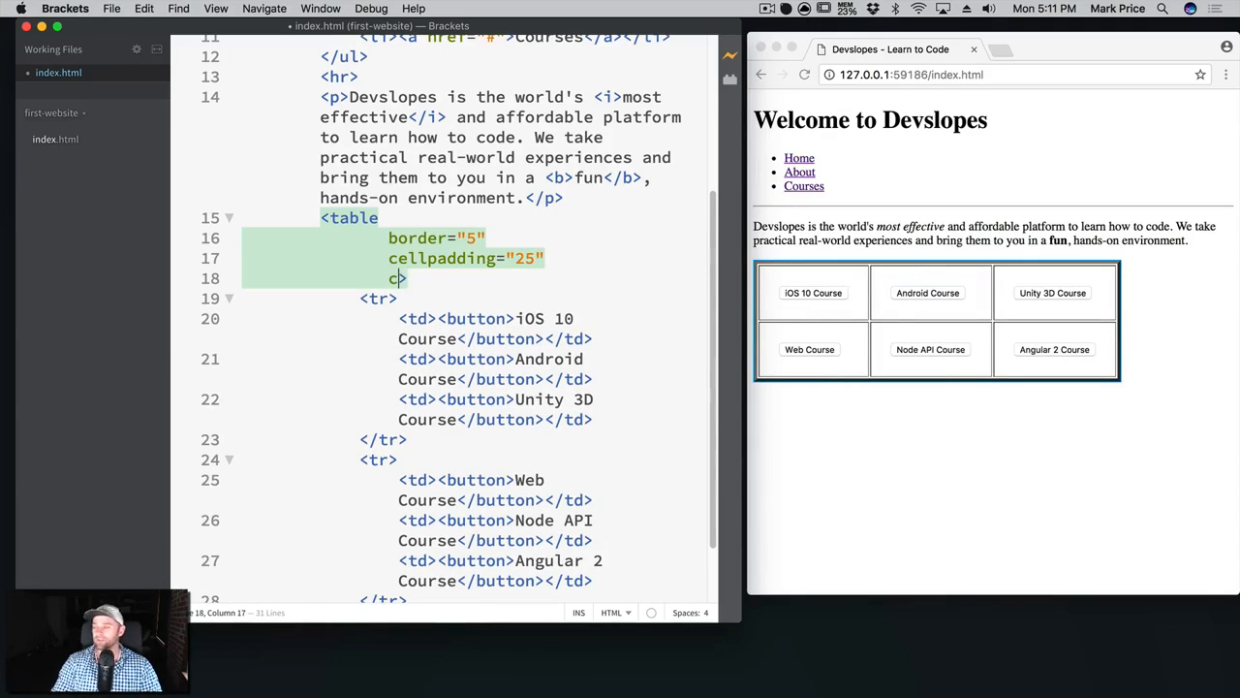
pyautogui.write('ellspacing=')
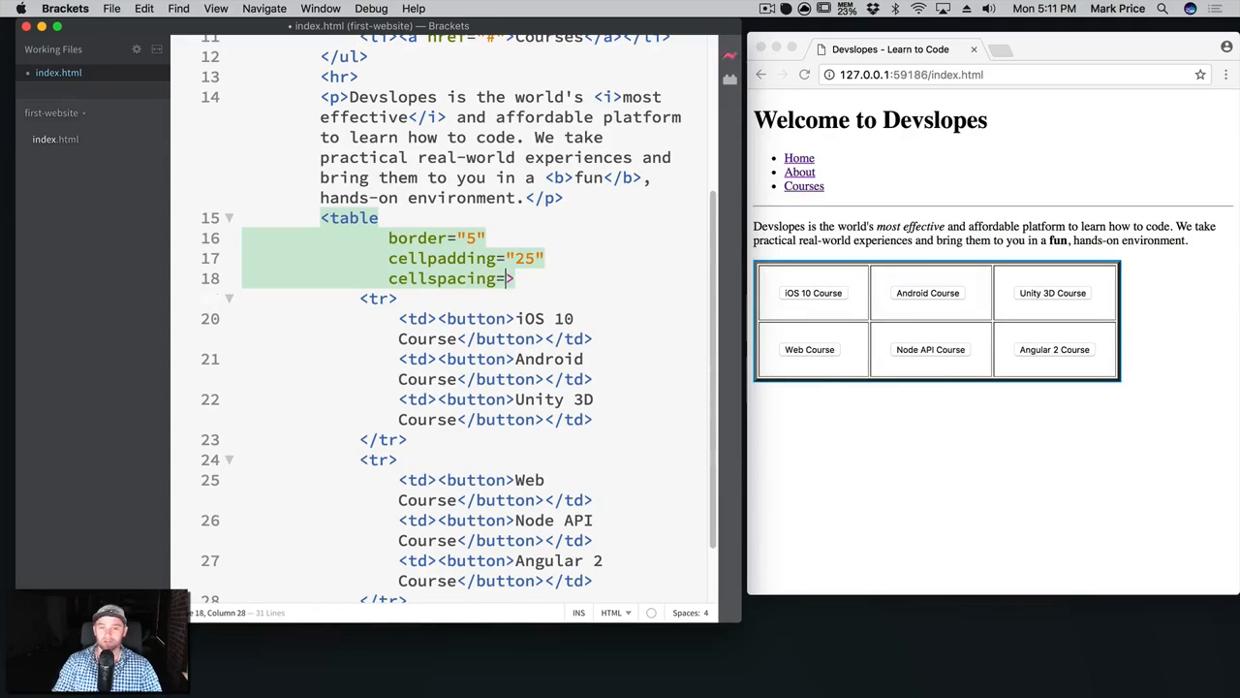
pyautogui.write('5"')
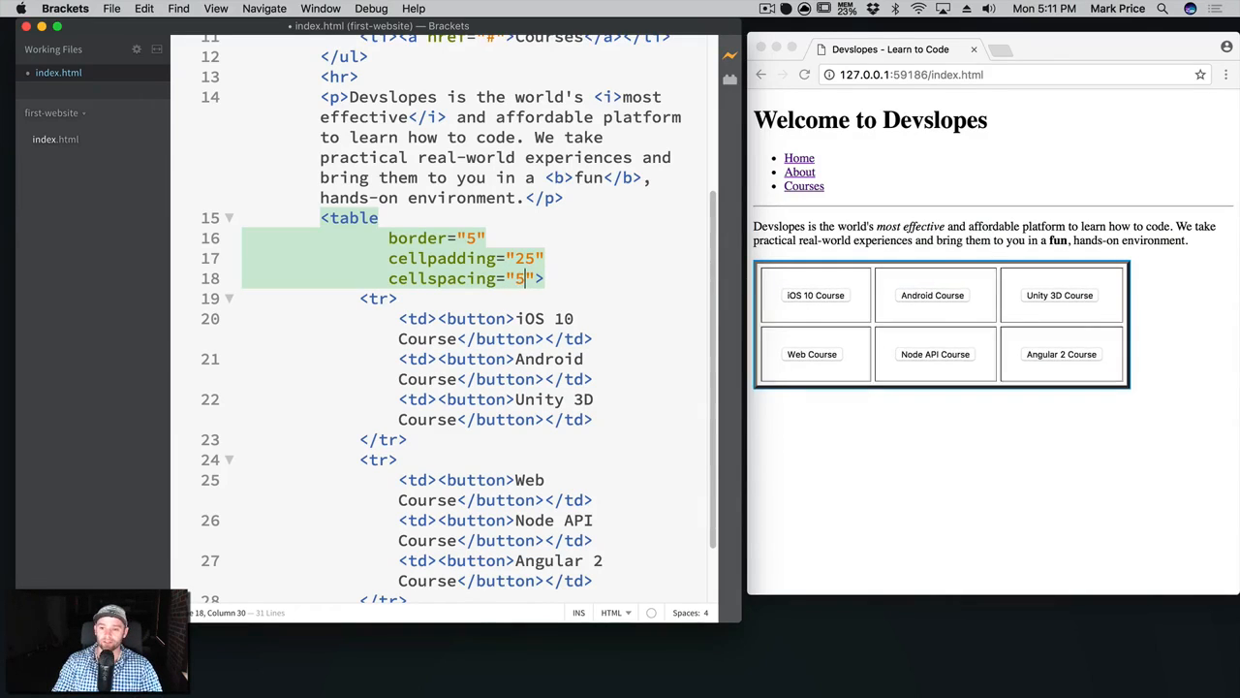
pyautogui.moveTo(880, 308)
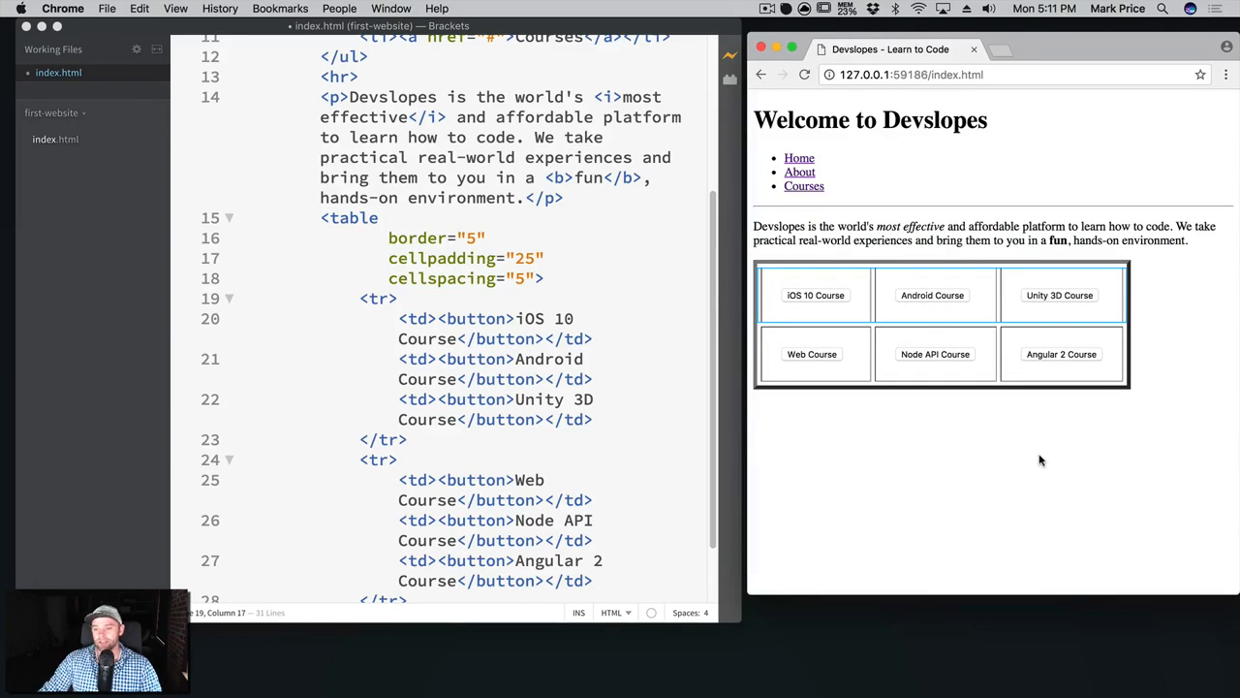
pyautogui.moveTo(1023, 459)
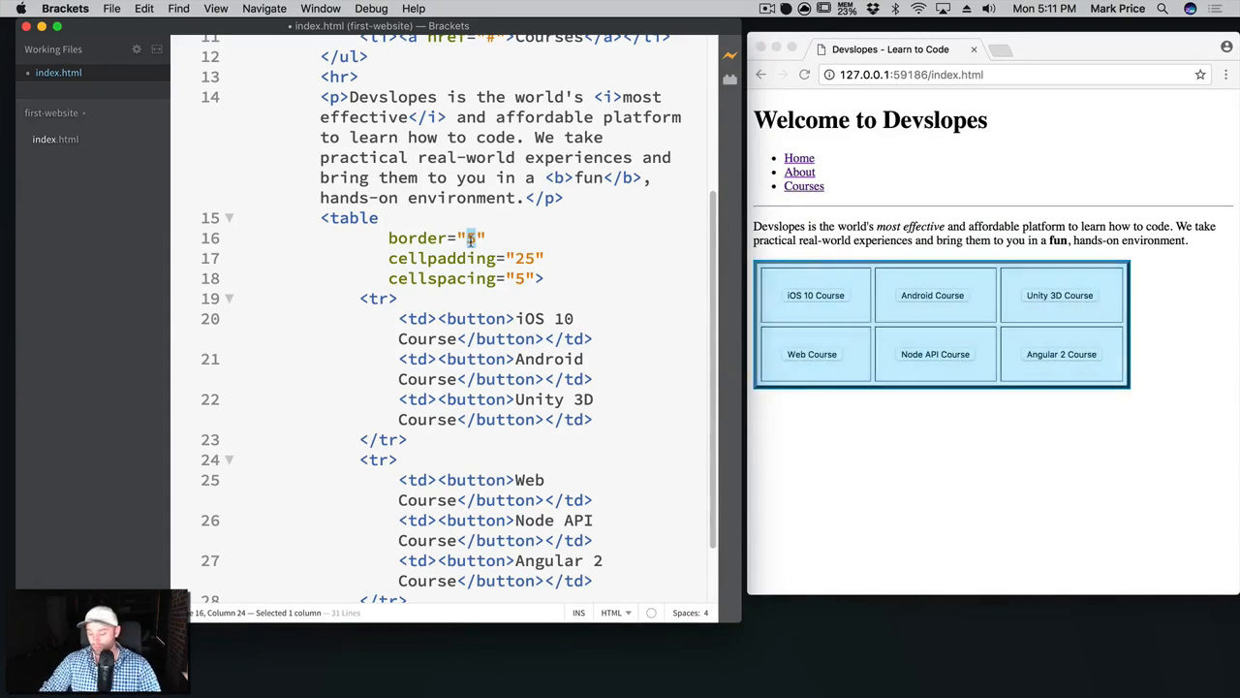
pyautogui.write('0')
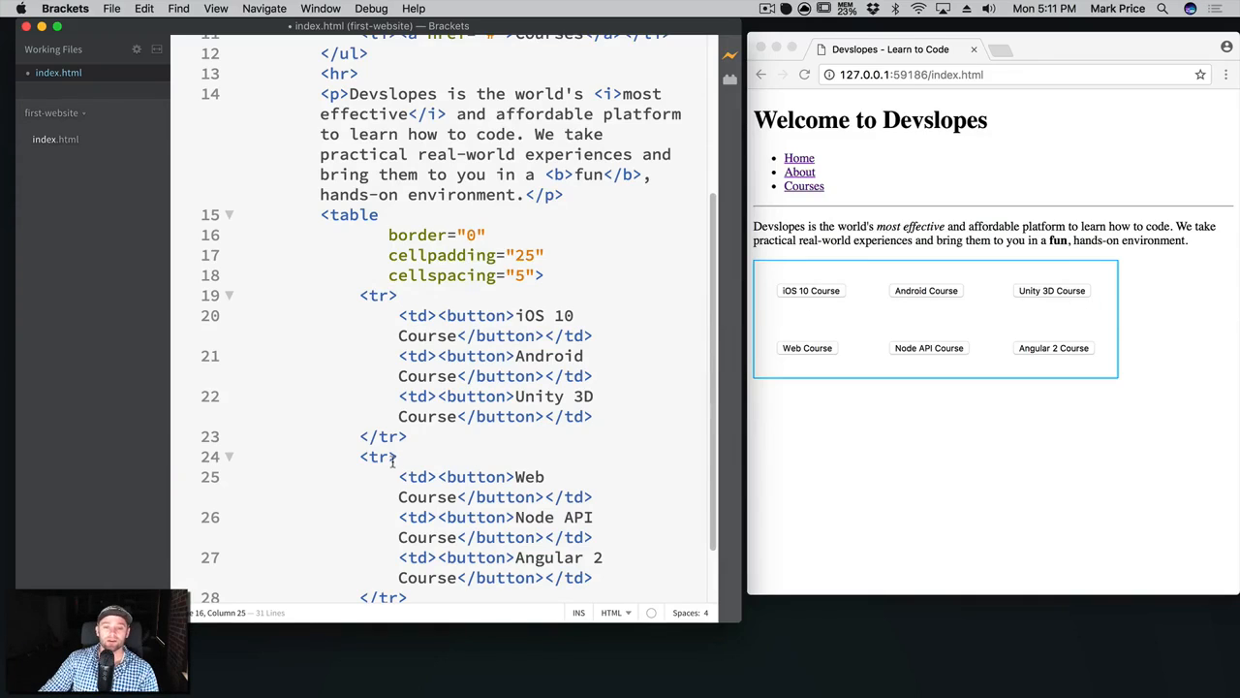
pyautogui.moveTo(922, 343)
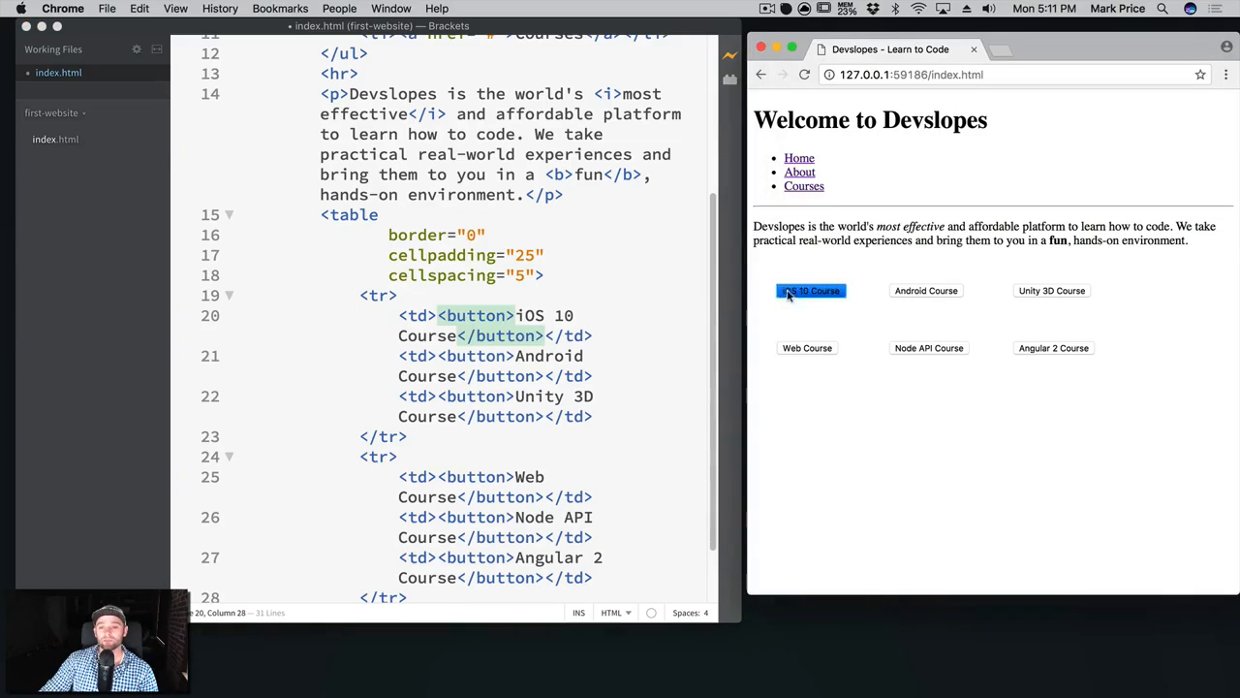
pyautogui.moveTo(932, 283)
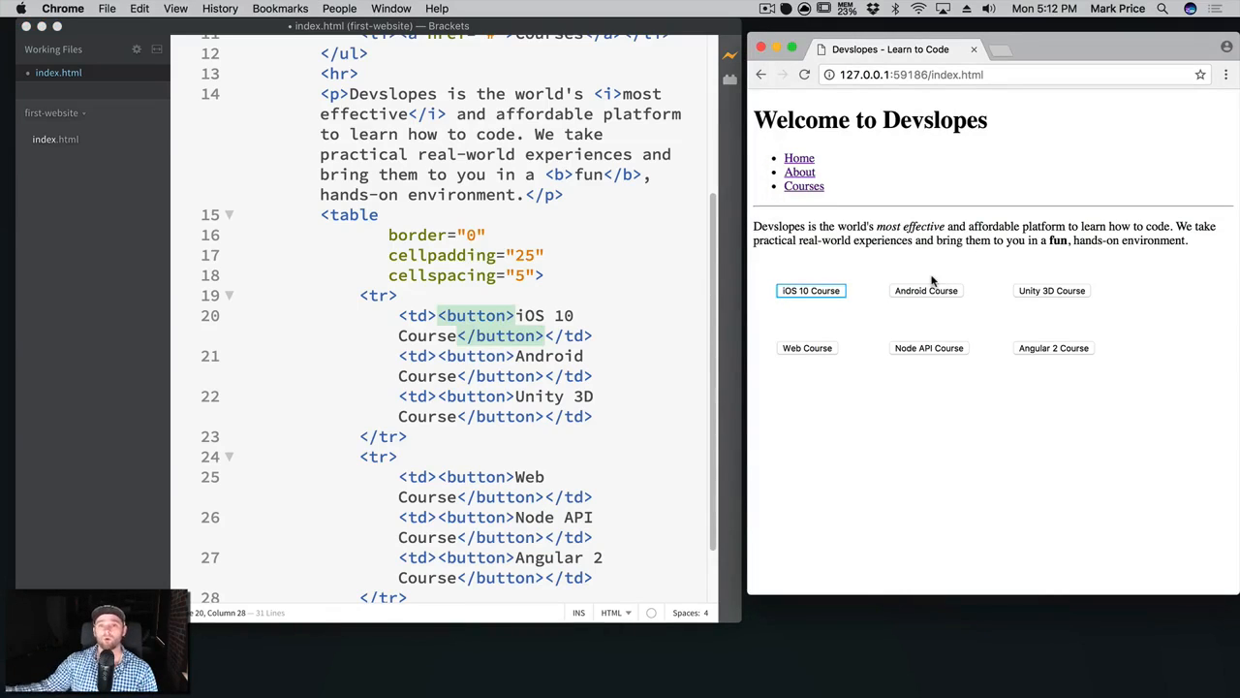
pyautogui.moveTo(940, 297)
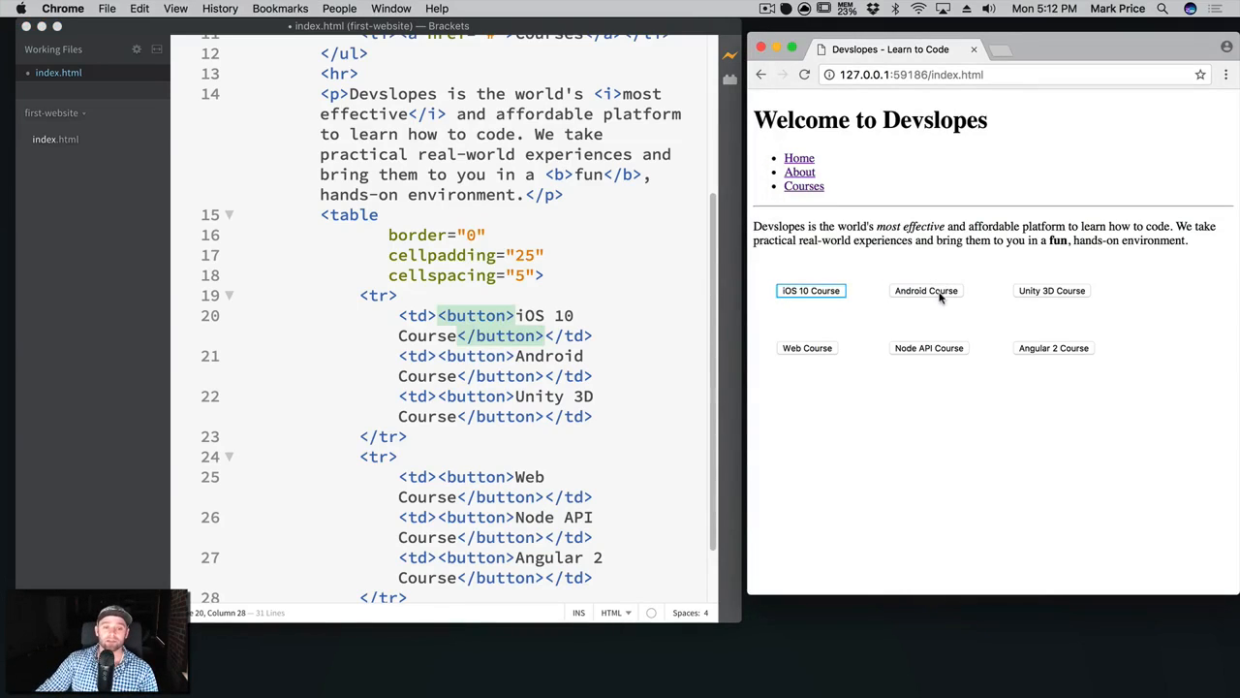
pyautogui.moveTo(925, 302)
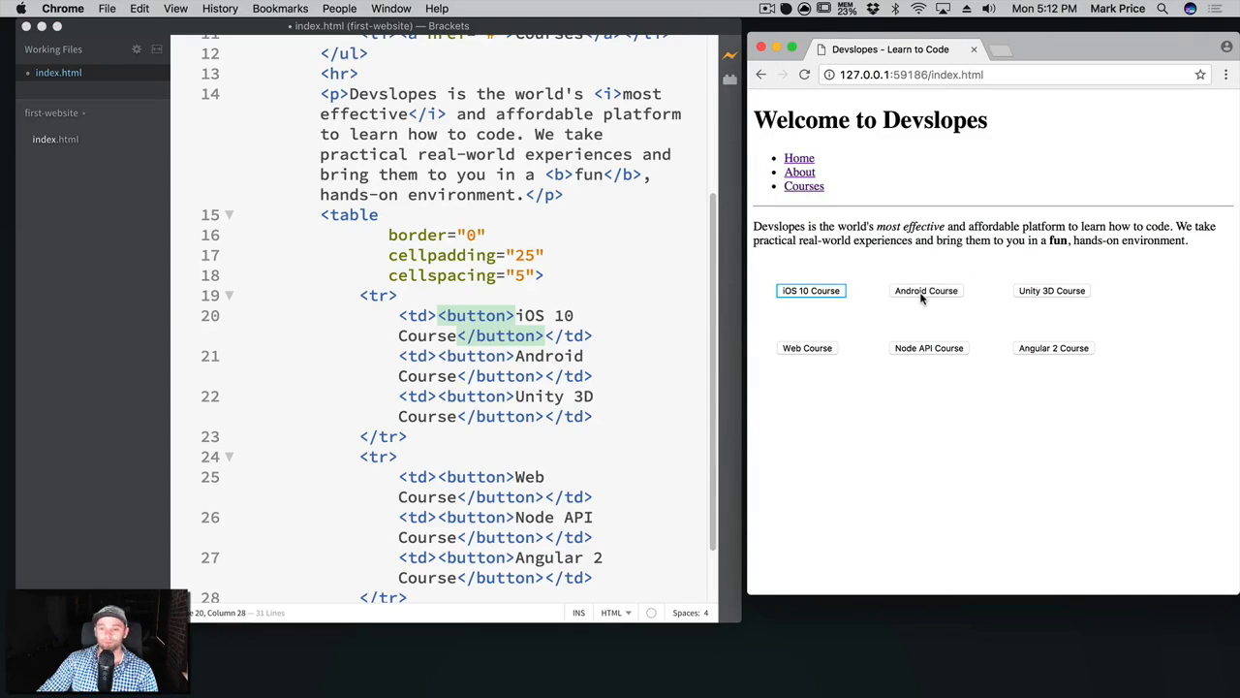
pyautogui.moveTo(926, 291)
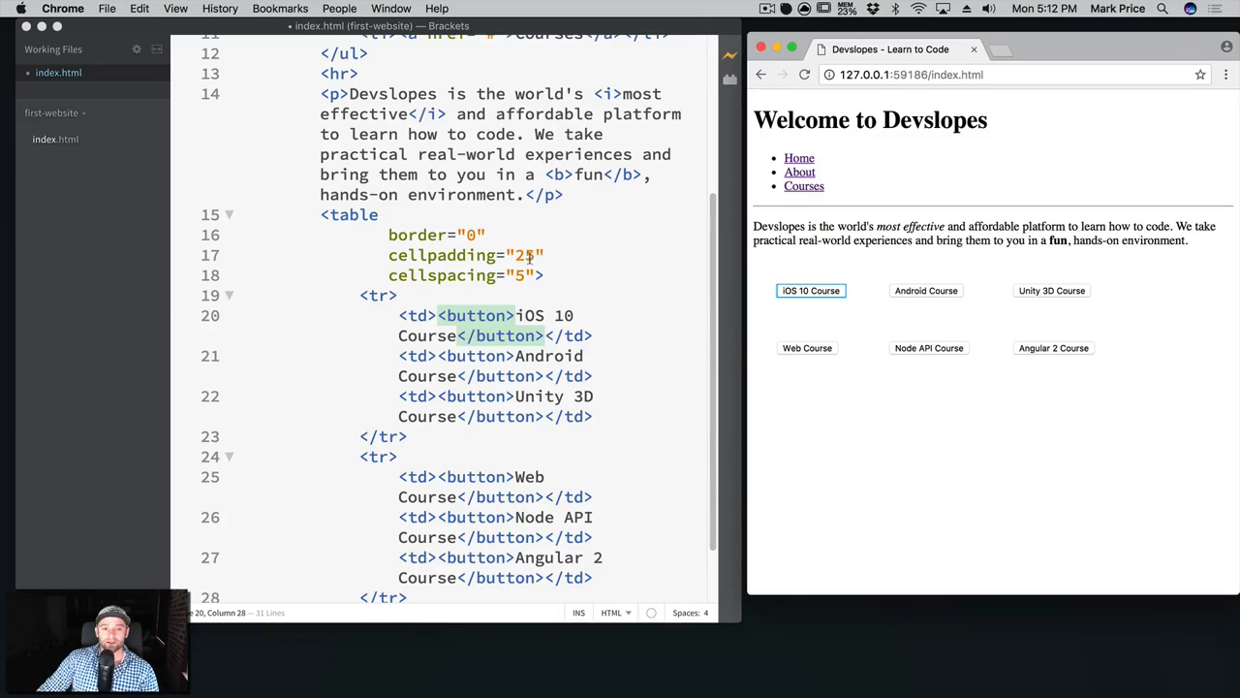
# Change the table's cellpadding to 10 and cellspacing to 1 for a tighter button grid.
pyautogui.write('5')
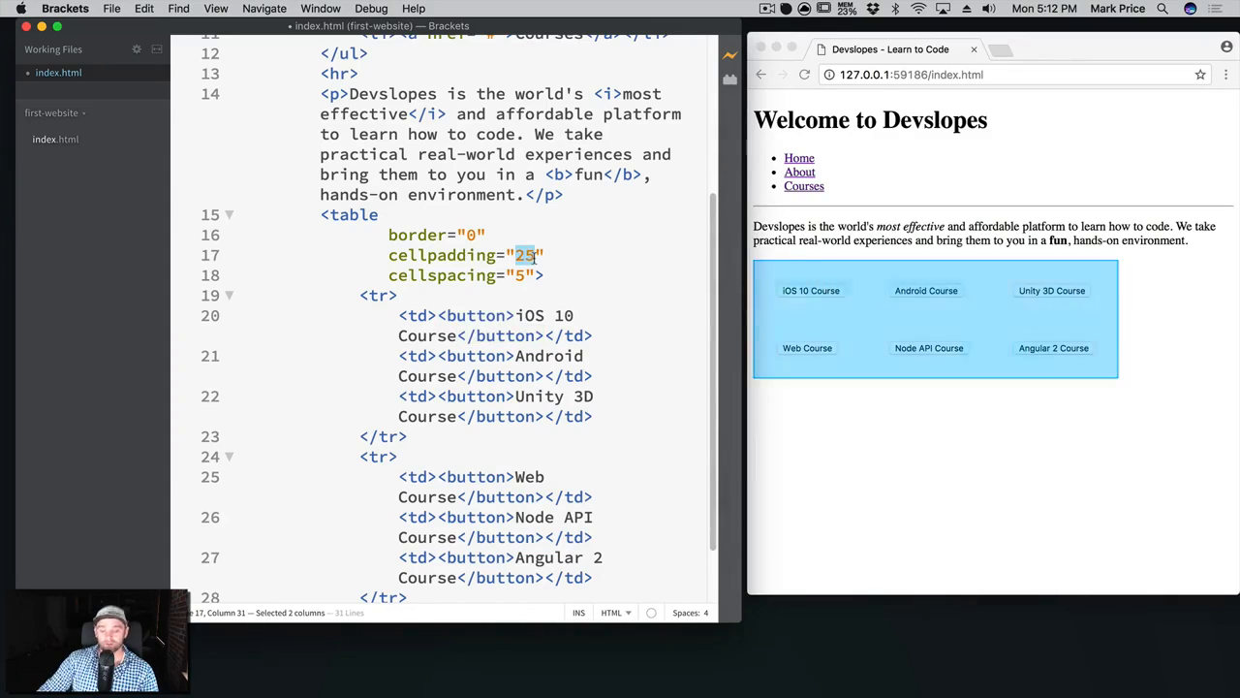
pyautogui.write('10')
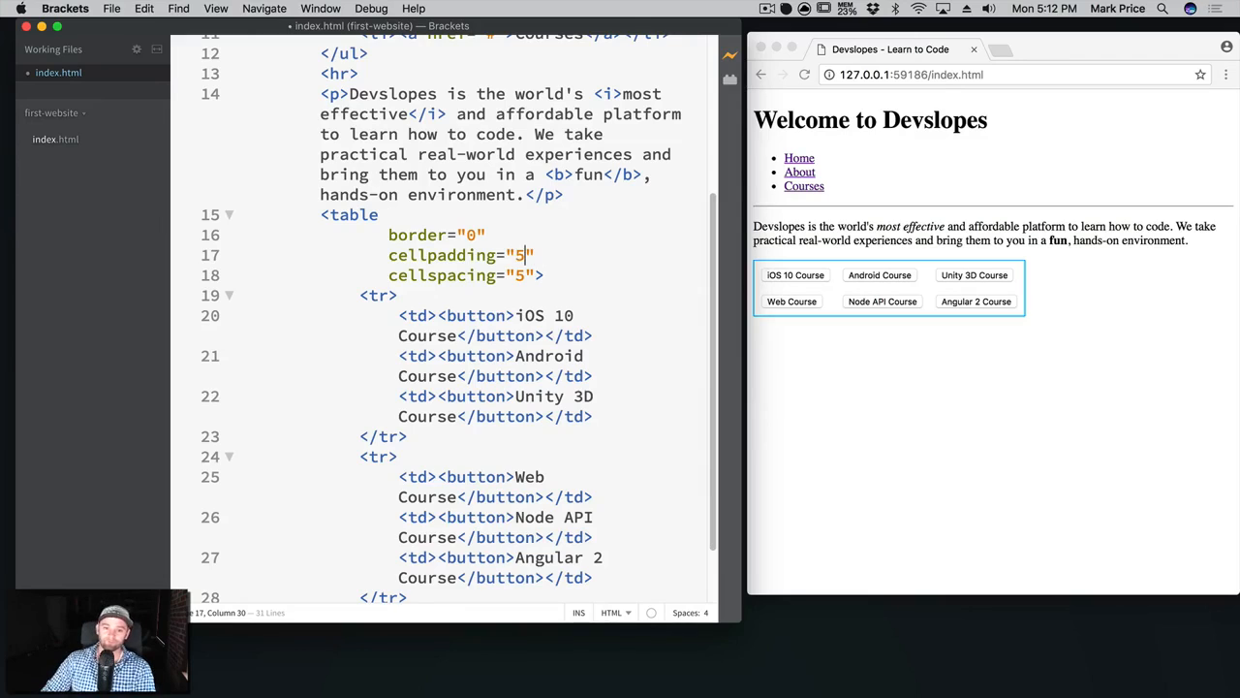
pyautogui.write('0')
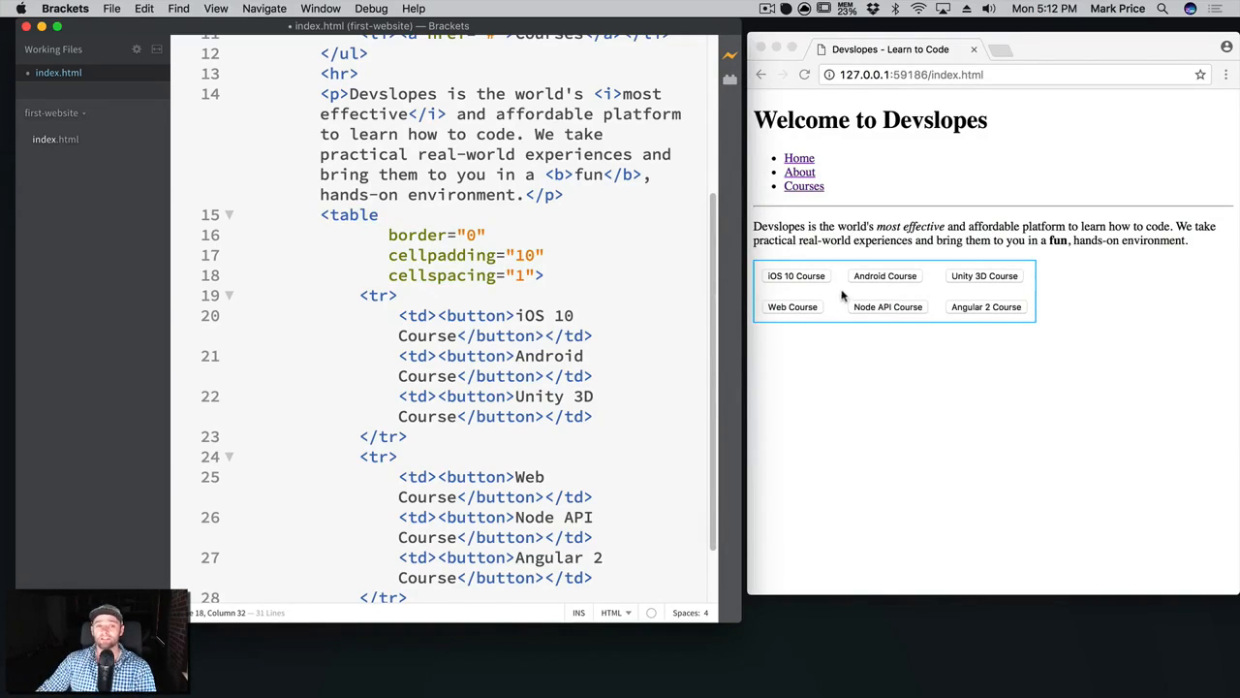
pyautogui.moveTo(854, 275)
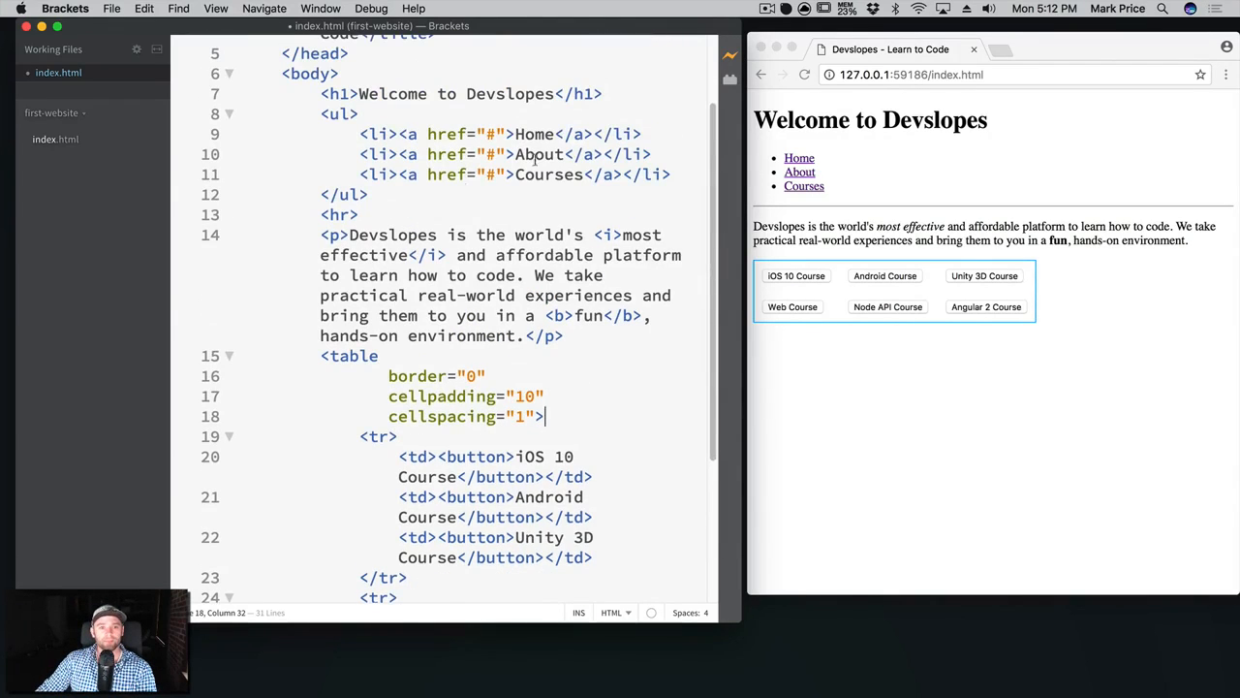
pyautogui.moveTo(469, 198)
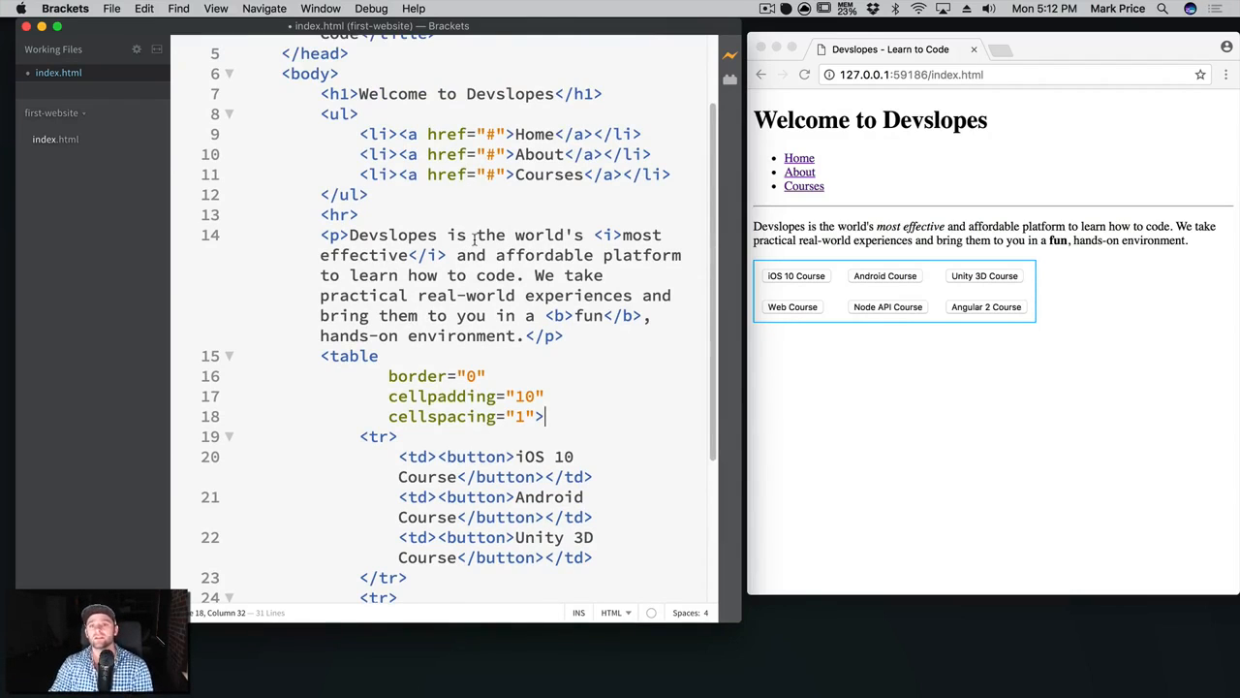
# Begin a new <table> tag above the <ul> navigation list using the code hint.
pyautogui.moveTo(319, 113); pyautogui.dragTo(368, 193)
pyautogui.write('<ta')
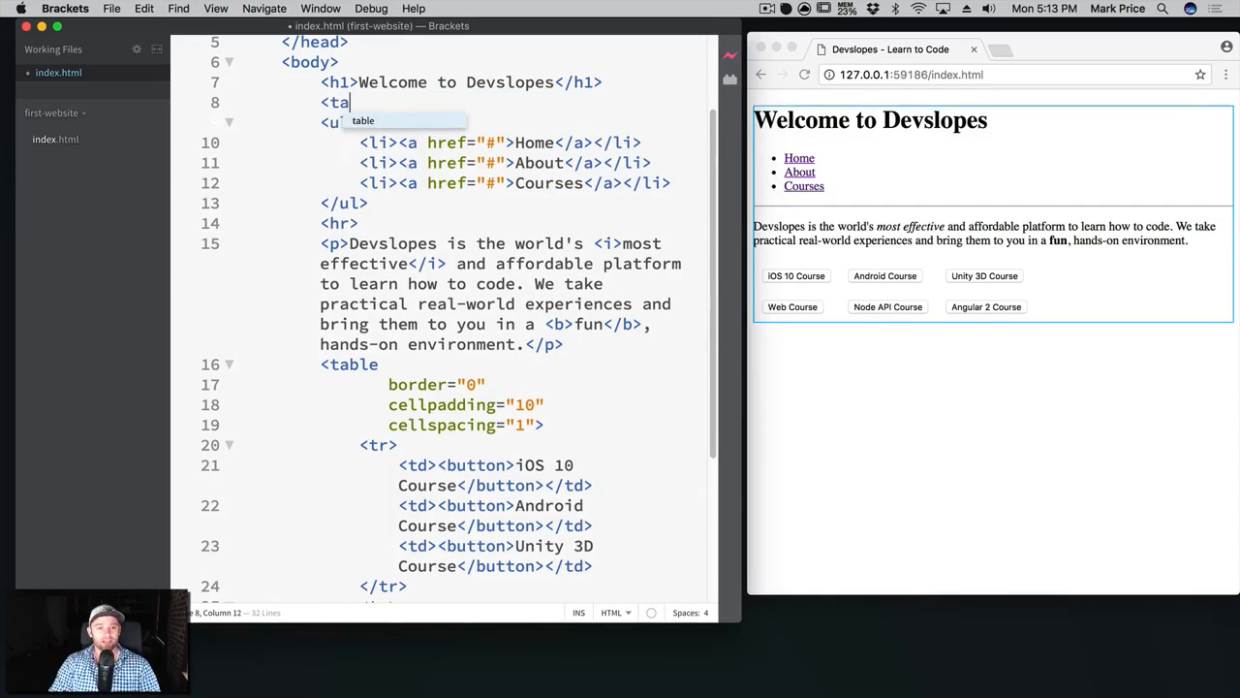
# Complete the table with <td> cells and move the Home and About links into them.
pyautogui.press('Tab')
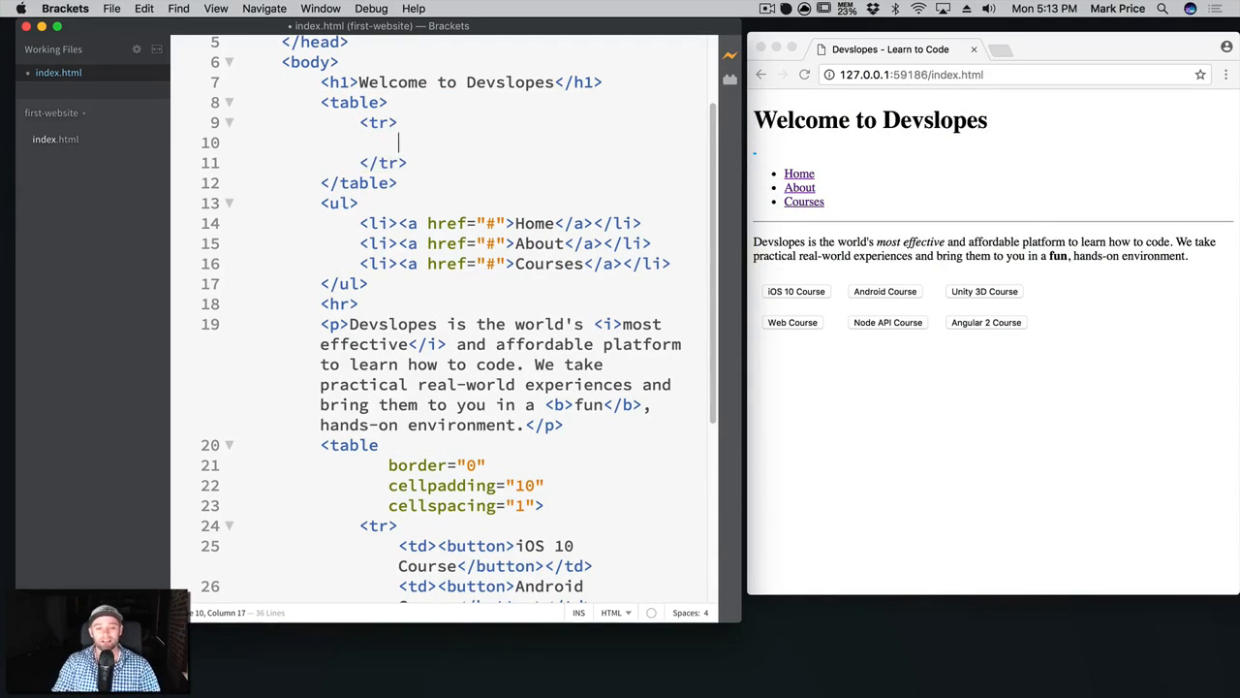
pyautogui.write('<td></td>')
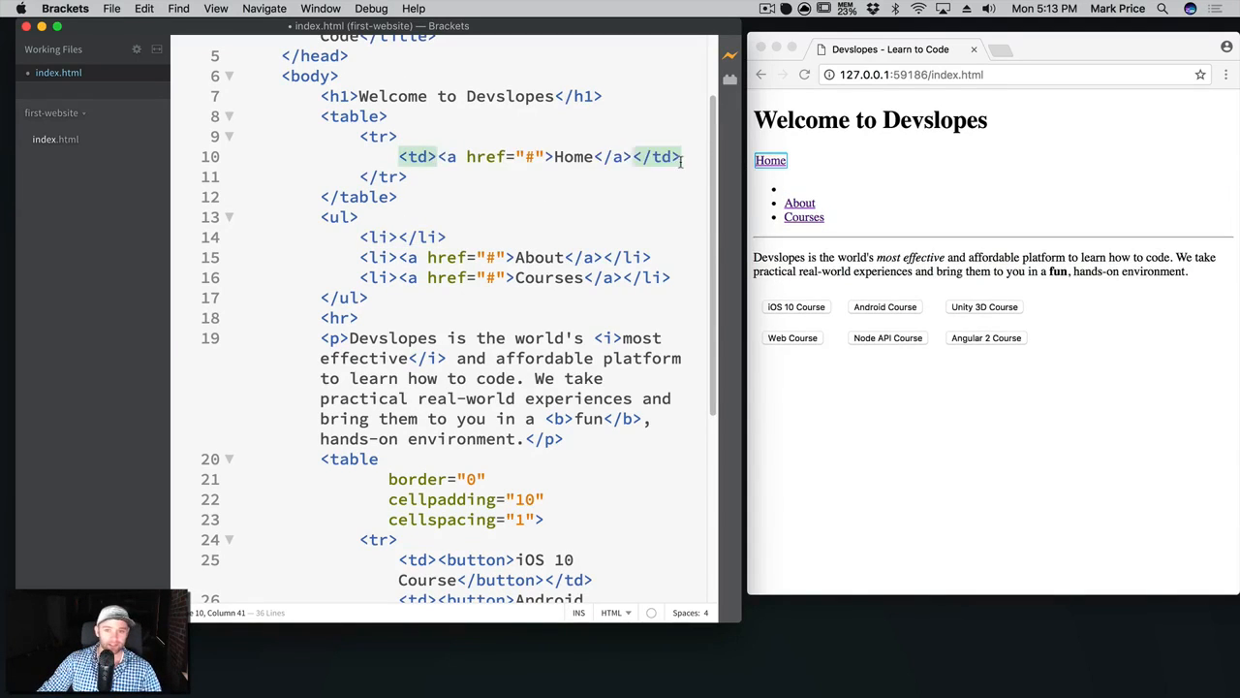
pyautogui.write('<td></td>')
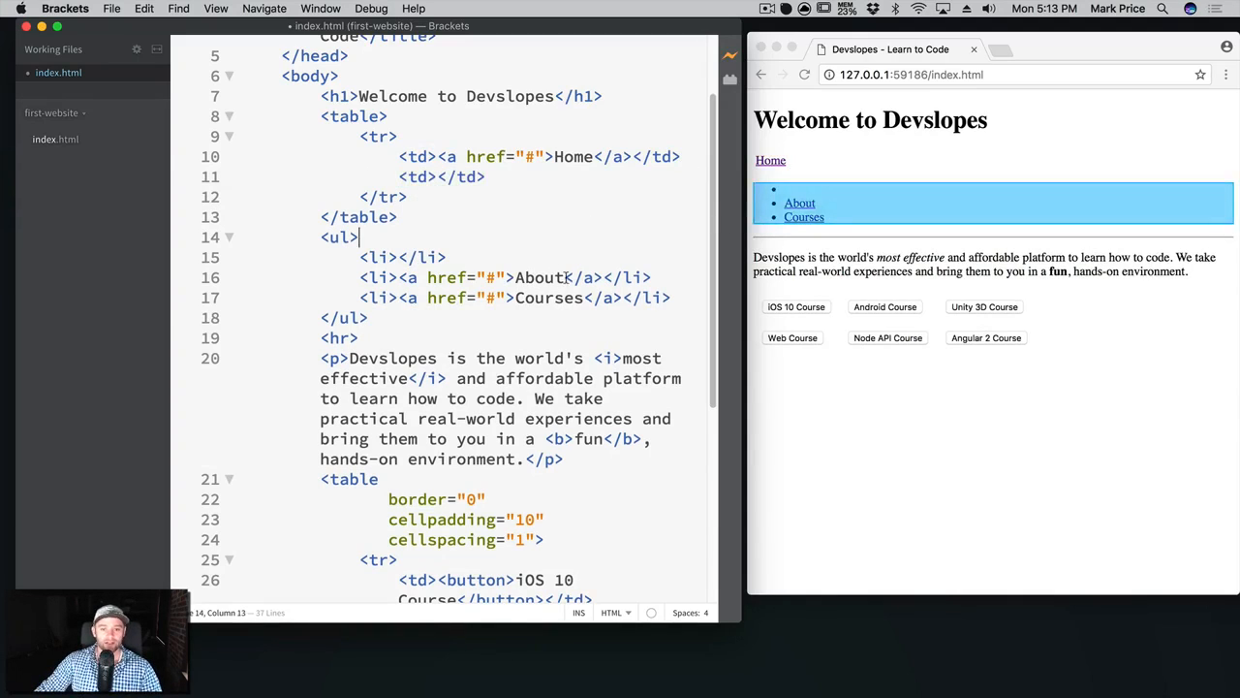
pyautogui.moveTo(516, 277); pyautogui.dragTo(601, 278)
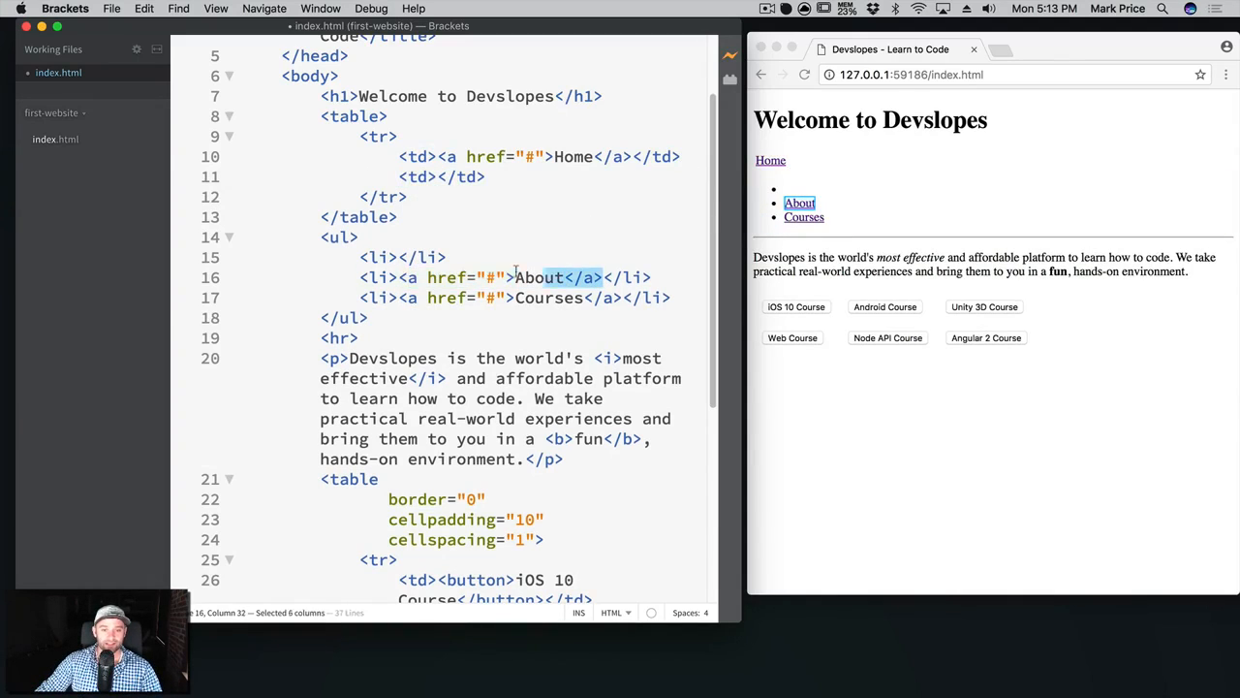
pyautogui.moveTo(578, 277); pyautogui.dragTo(399, 277)
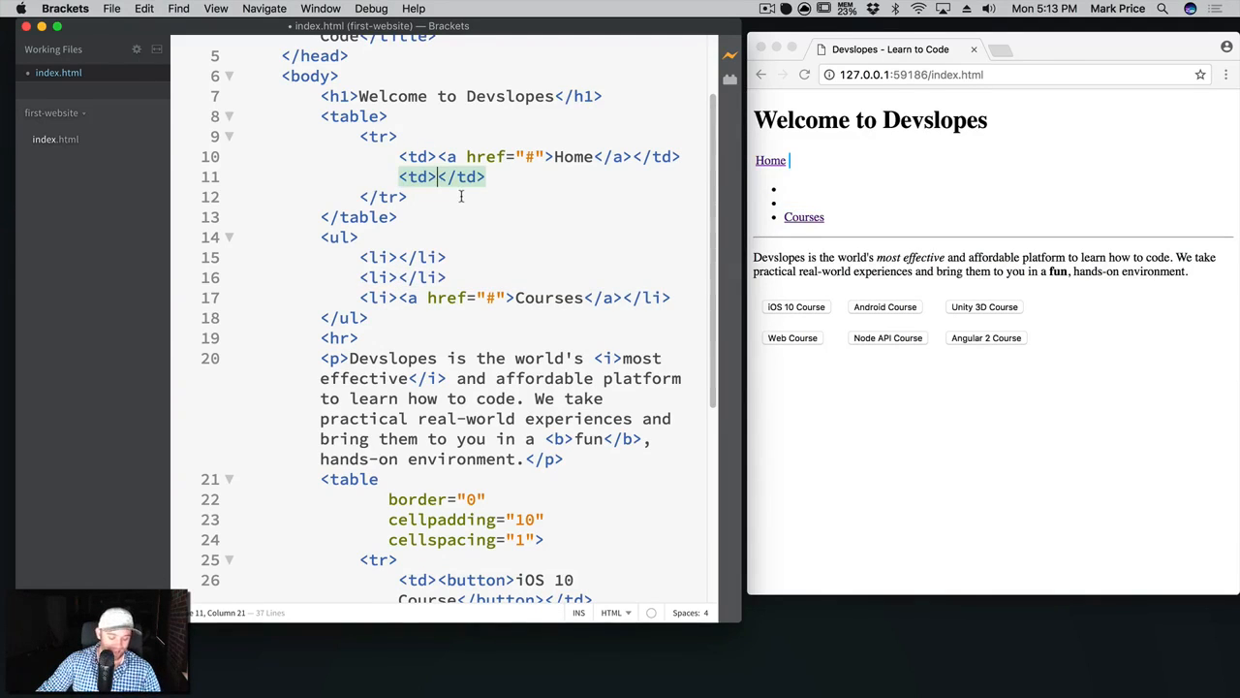
pyautogui.write('<a href="#">About</a>')
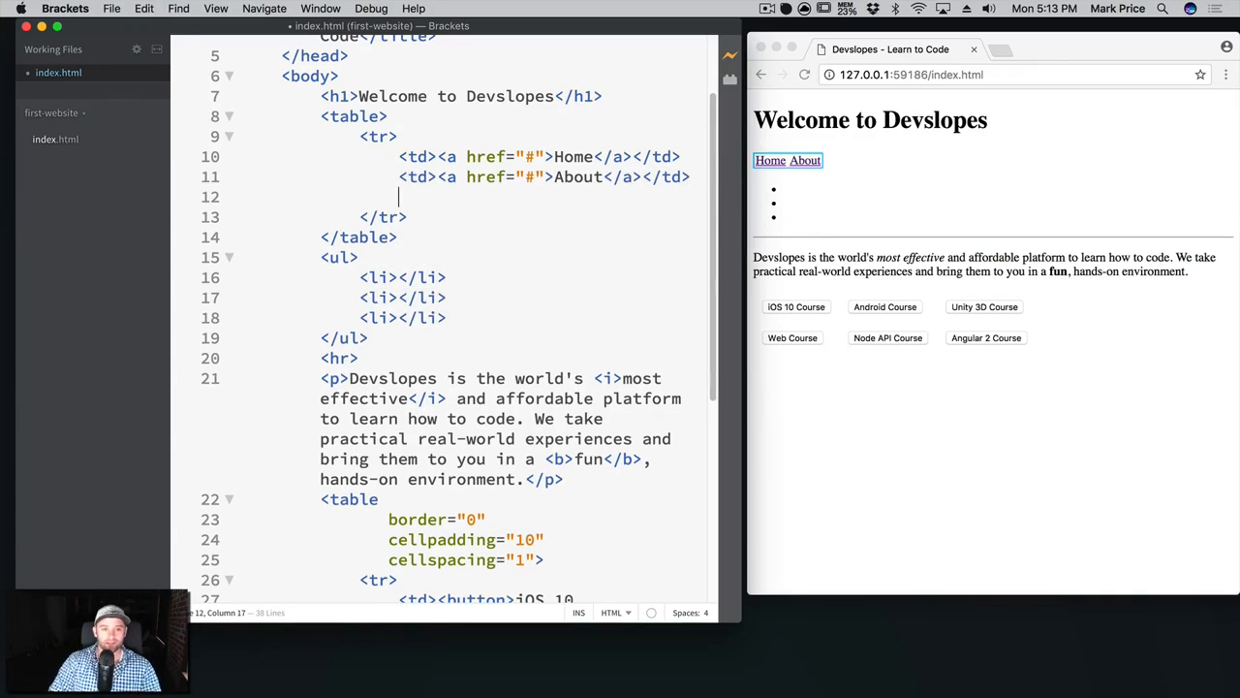
# Add a third cell holding the Courses link and delete the leftover empty <ul>.
pyautogui.write('<td></td>')
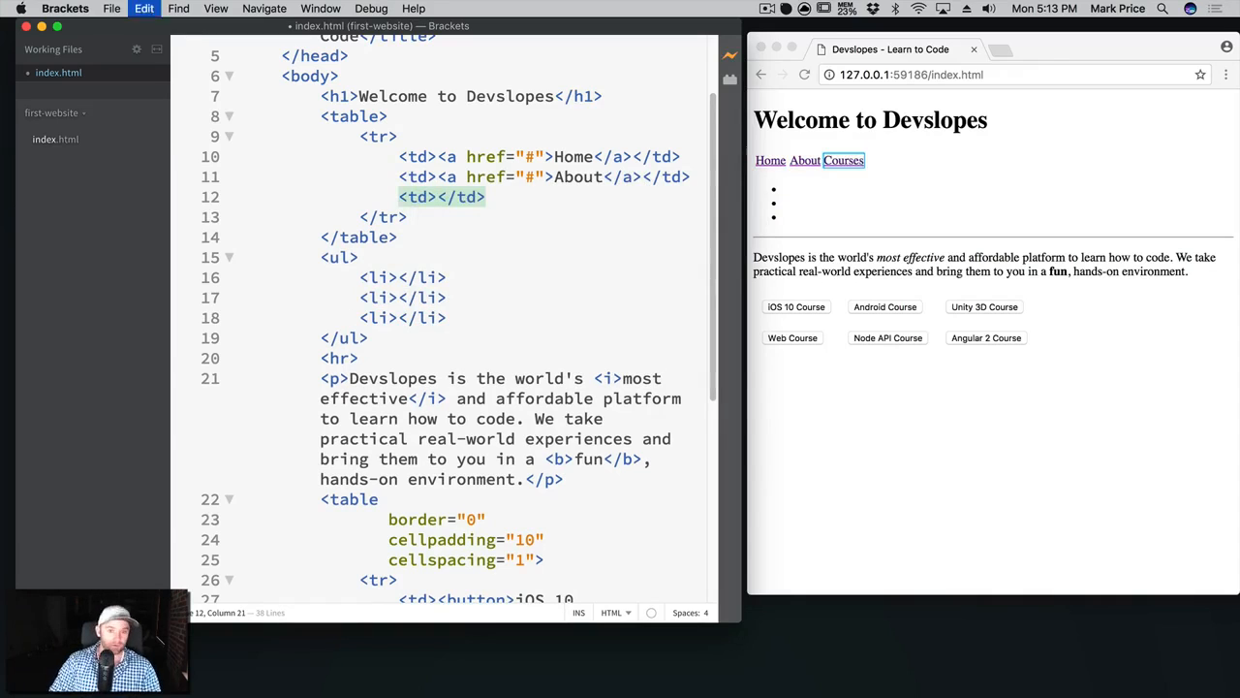
pyautogui.write('<a href="#">Courses</a>')
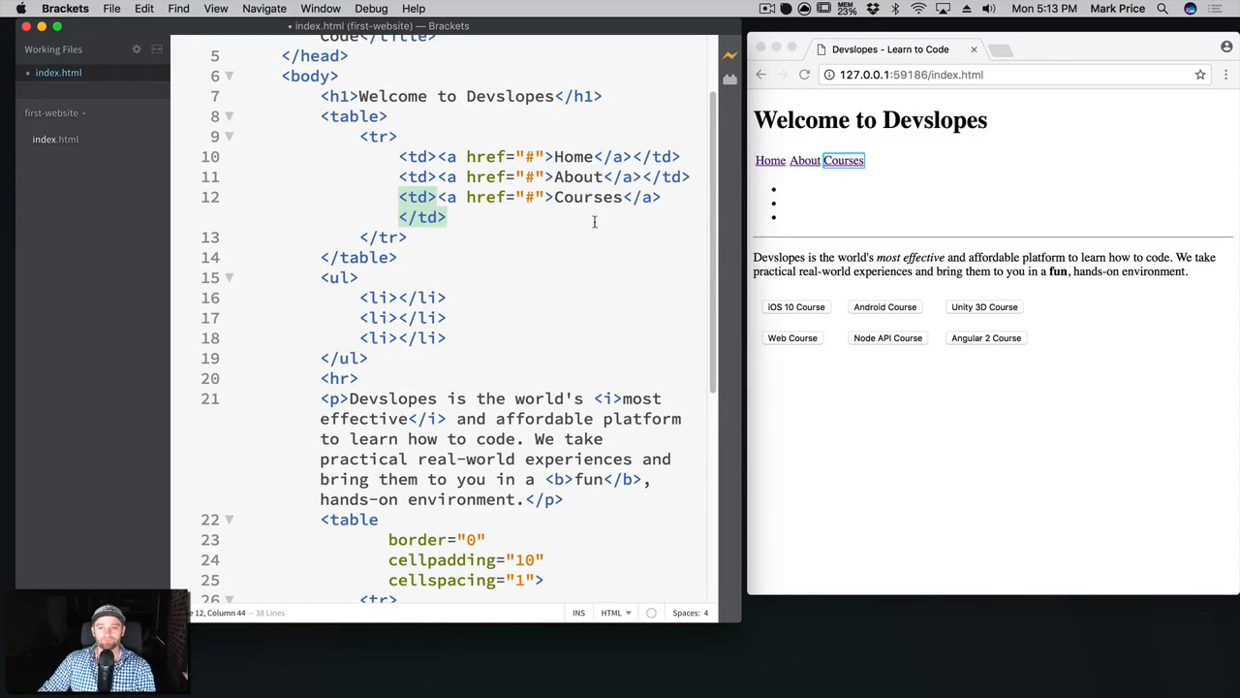
pyautogui.moveTo(320, 278); pyautogui.dragTo(368, 357)
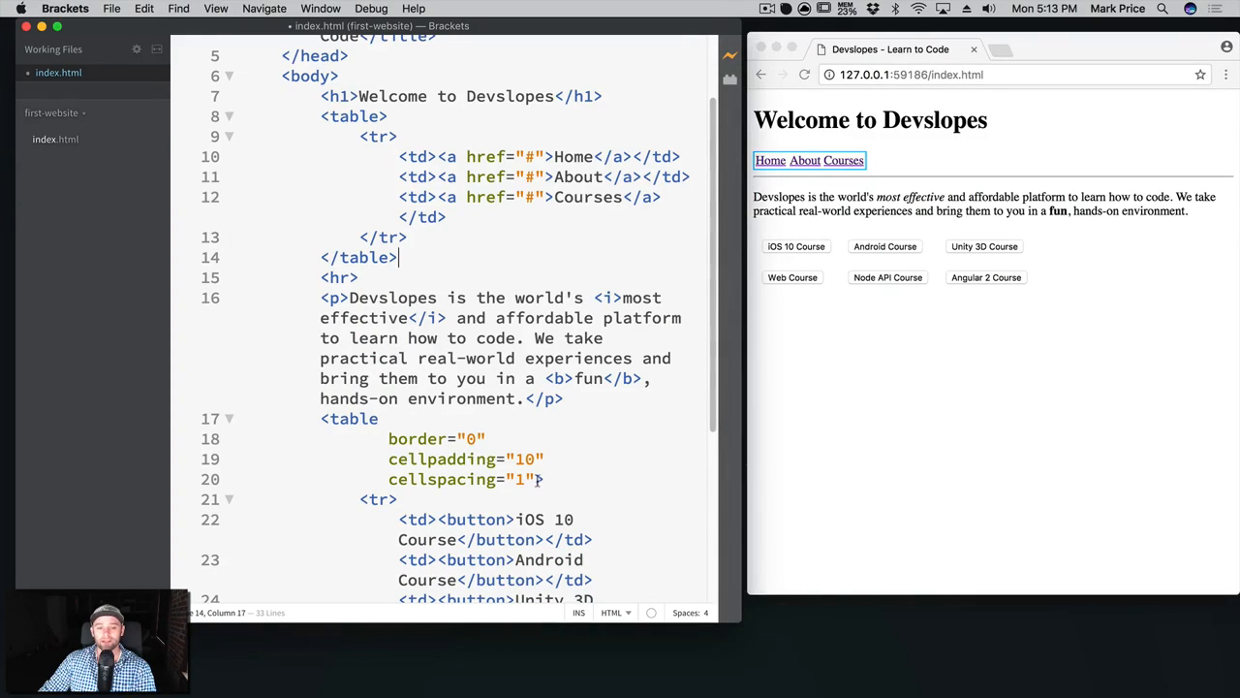
# Set cellspacing="10" on the navigation table so Home, About and Courses spread apart in the preview.
pyautogui.moveTo(388, 479); pyautogui.dragTo(543, 478)
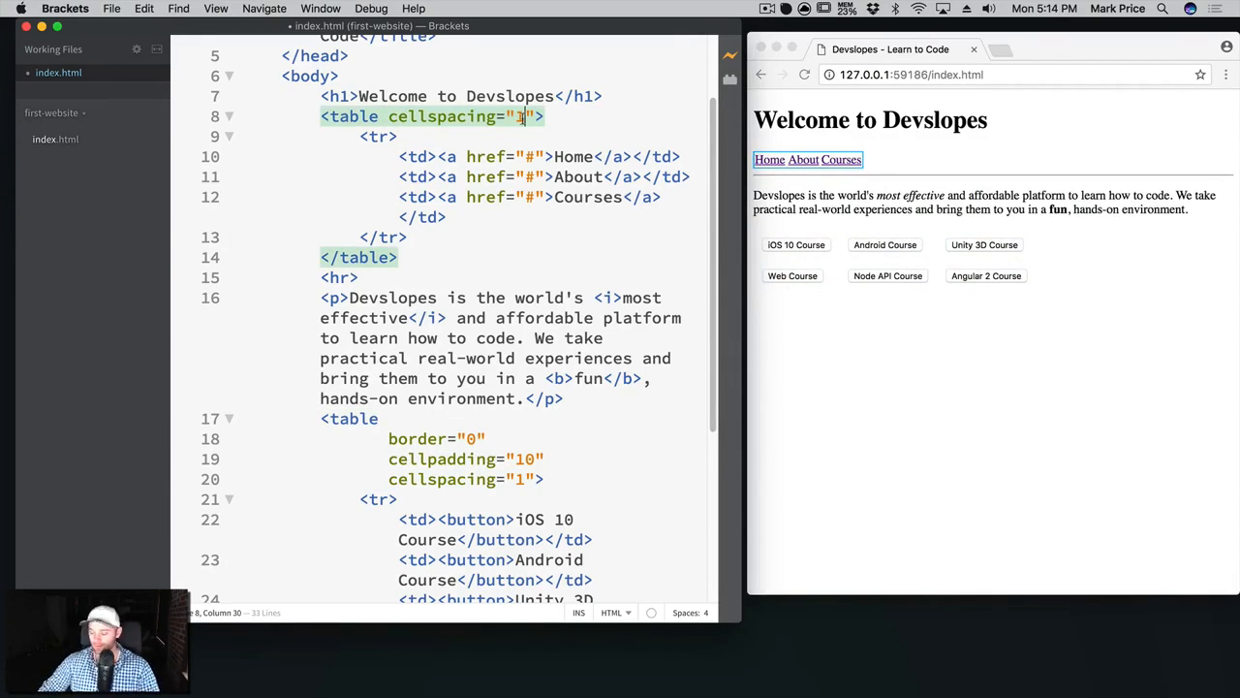
pyautogui.write('0')
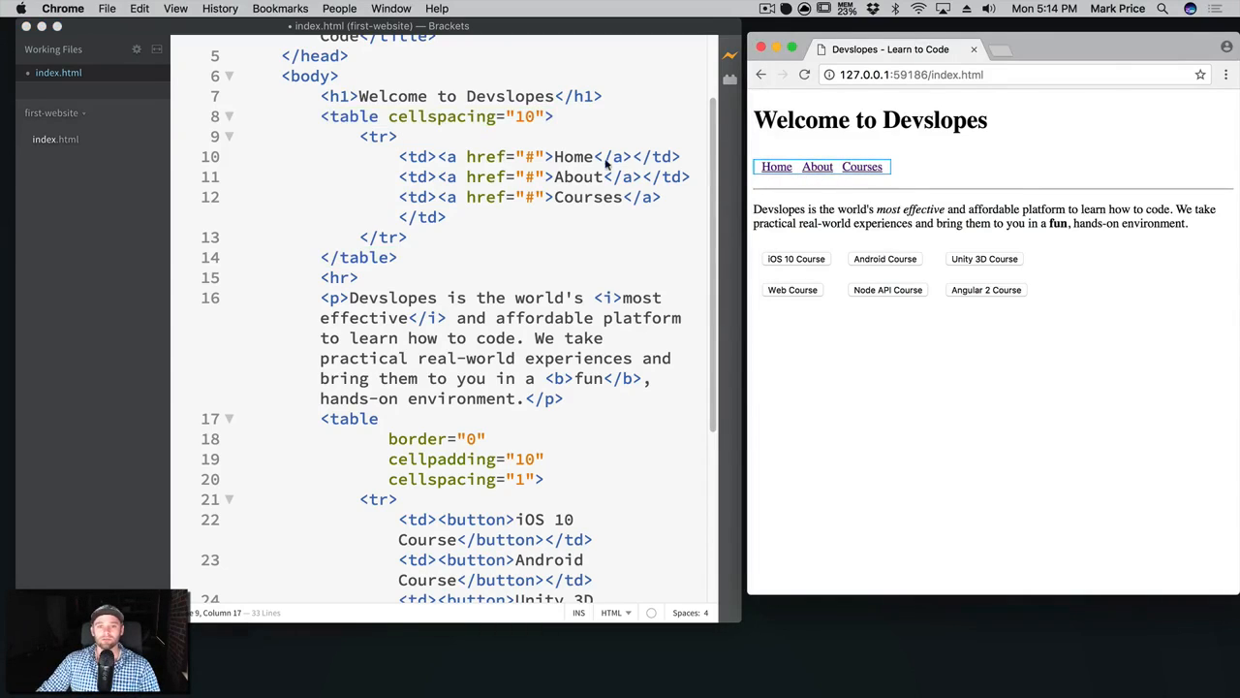
pyautogui.moveTo(562, 230)
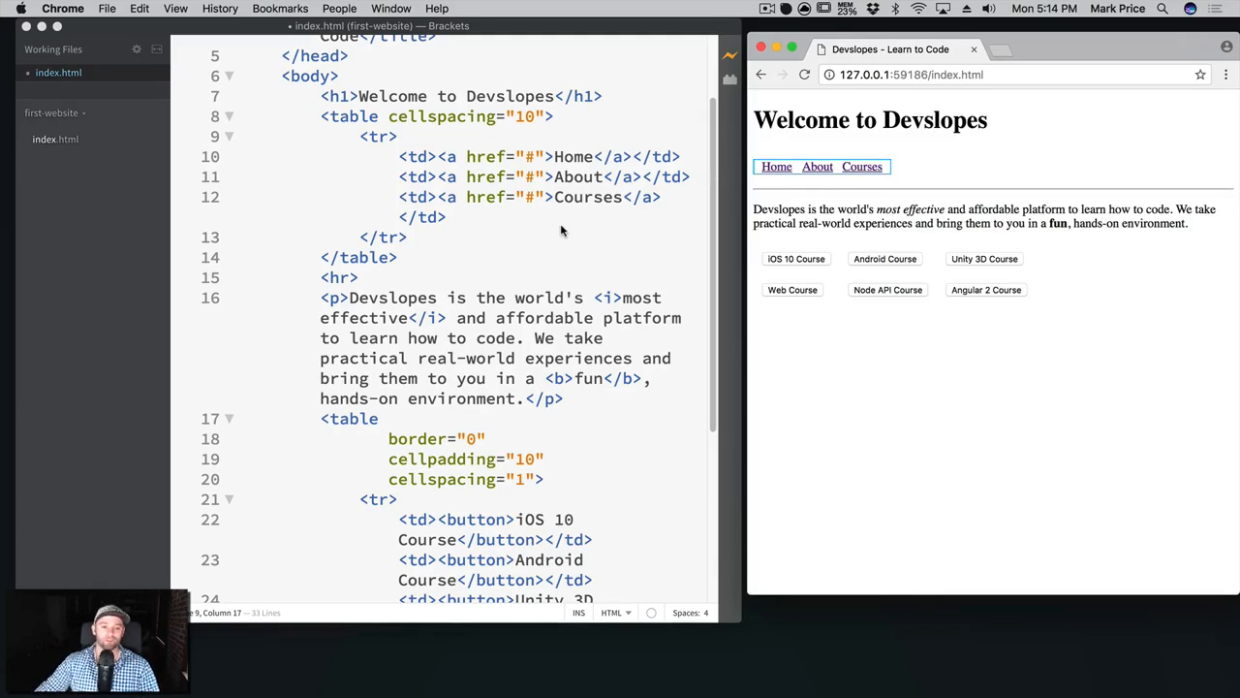
pyautogui.moveTo(969, 312)
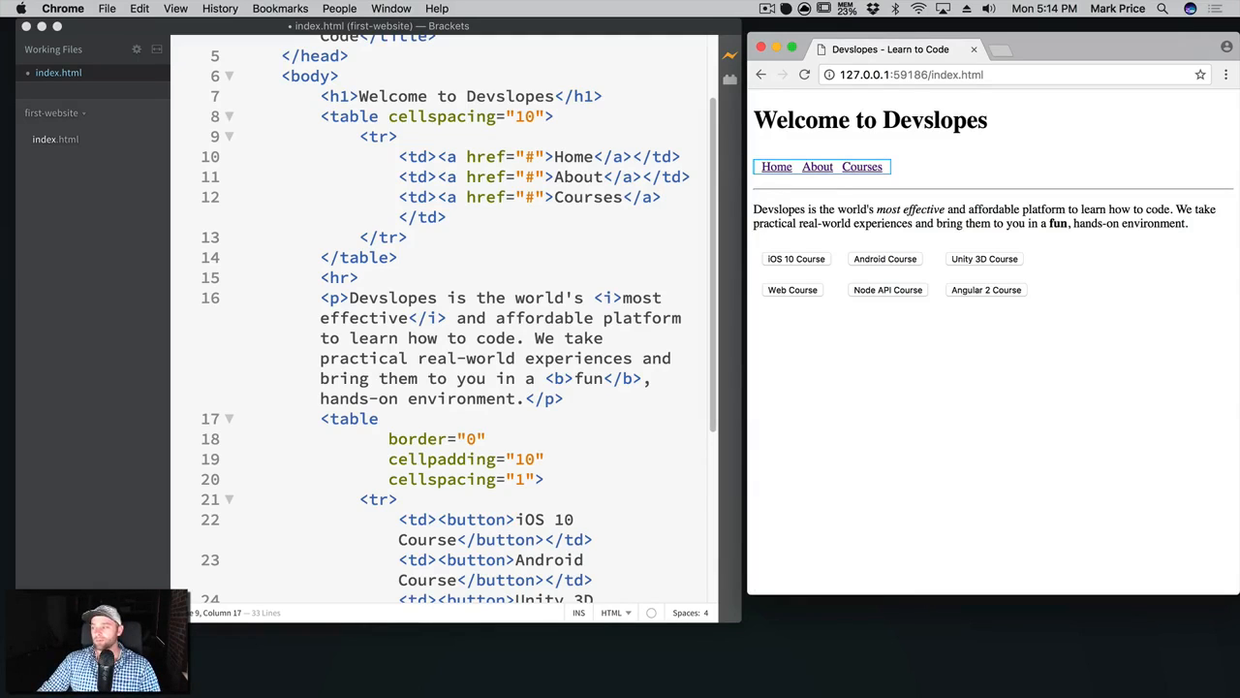
pyautogui.moveTo(944, 277)
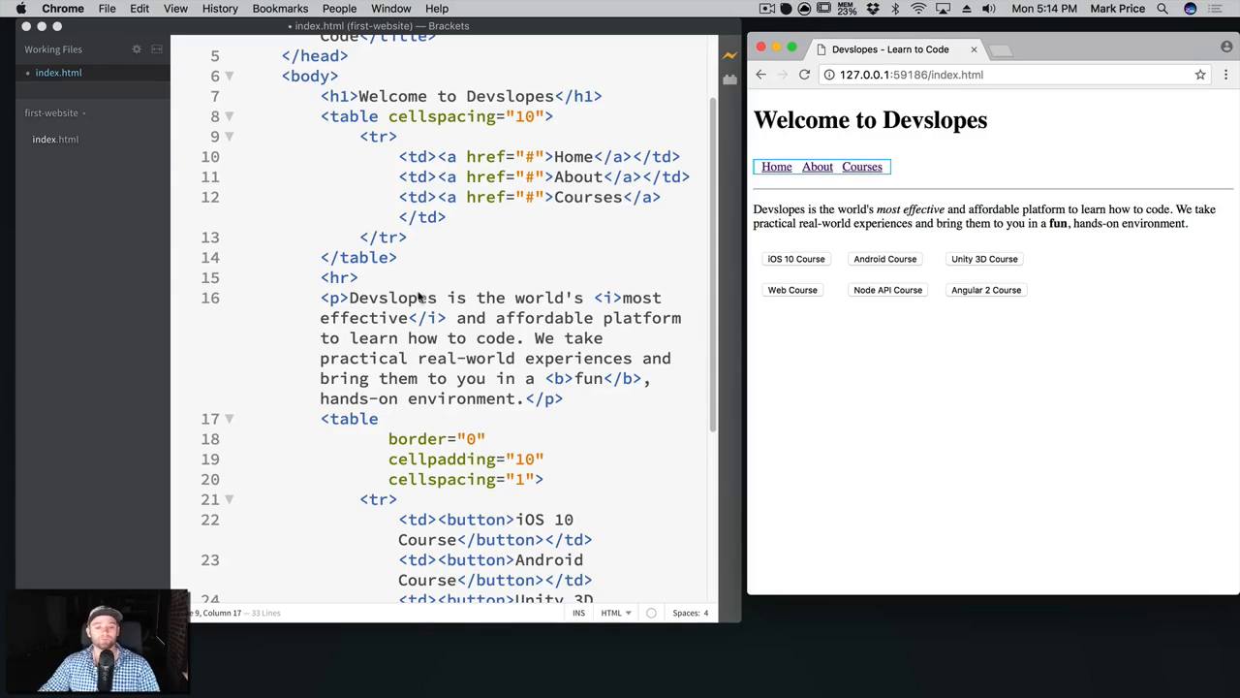
pyautogui.scroll(-3)
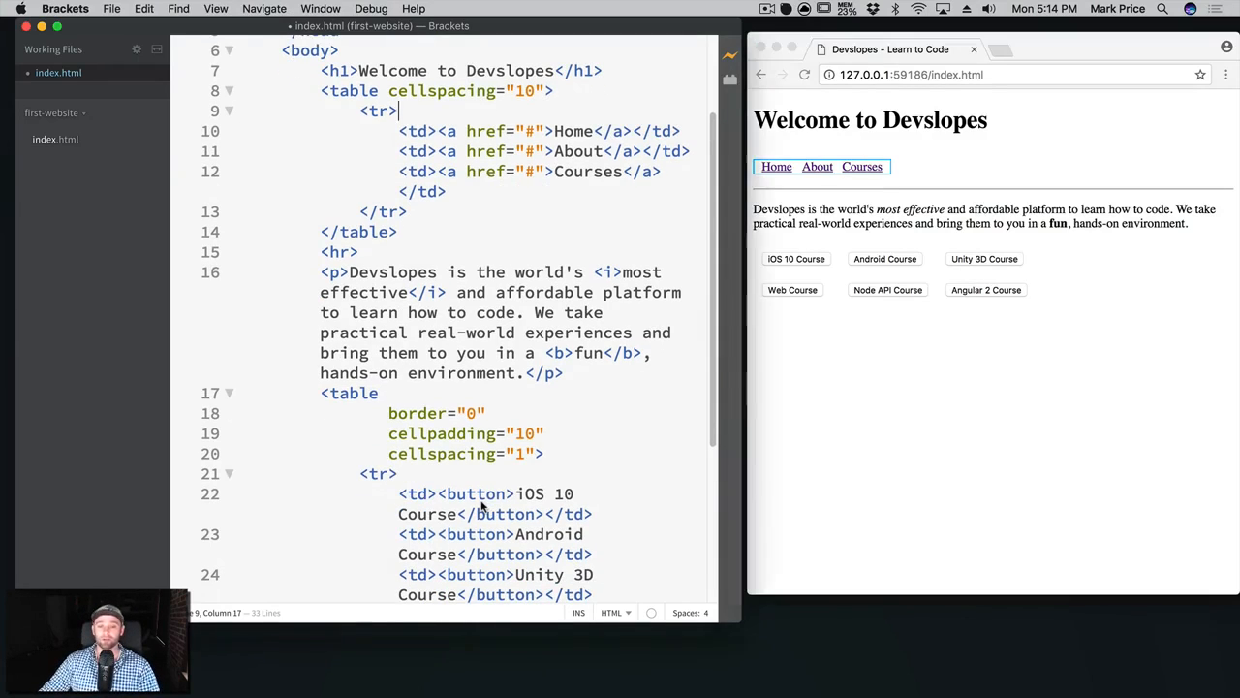
pyautogui.doubleClick(481, 494)
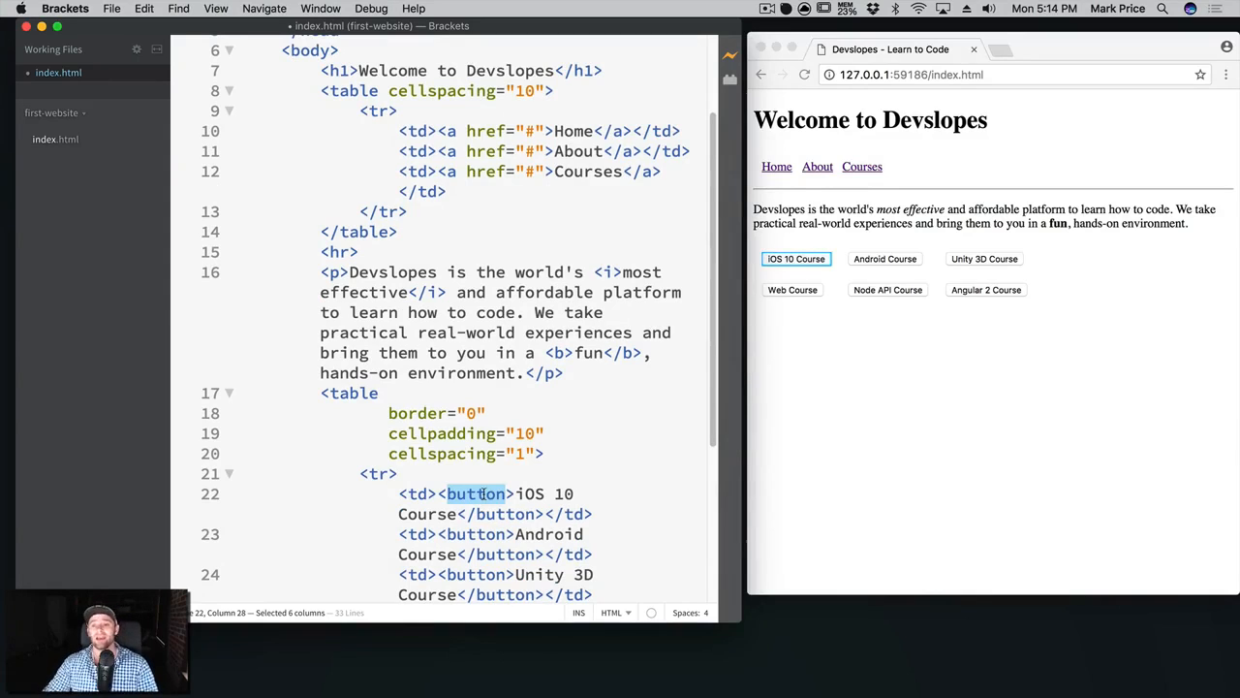